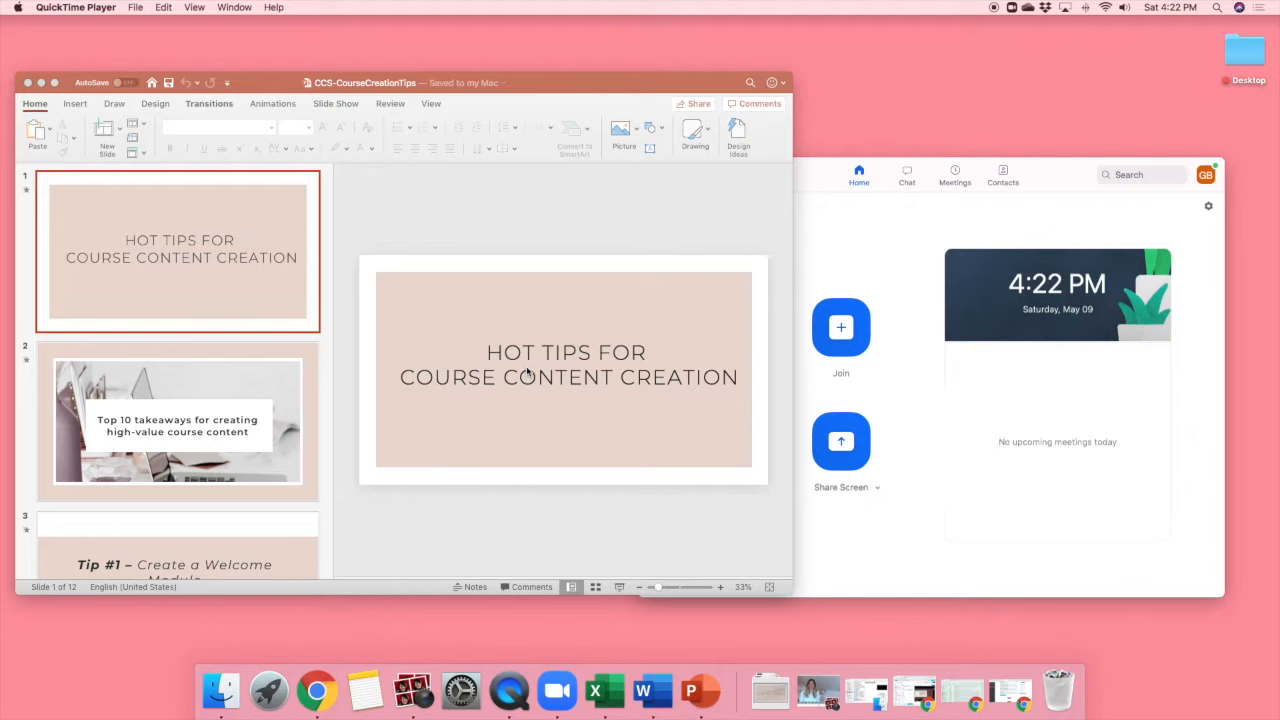
mouse_move(459, 341)
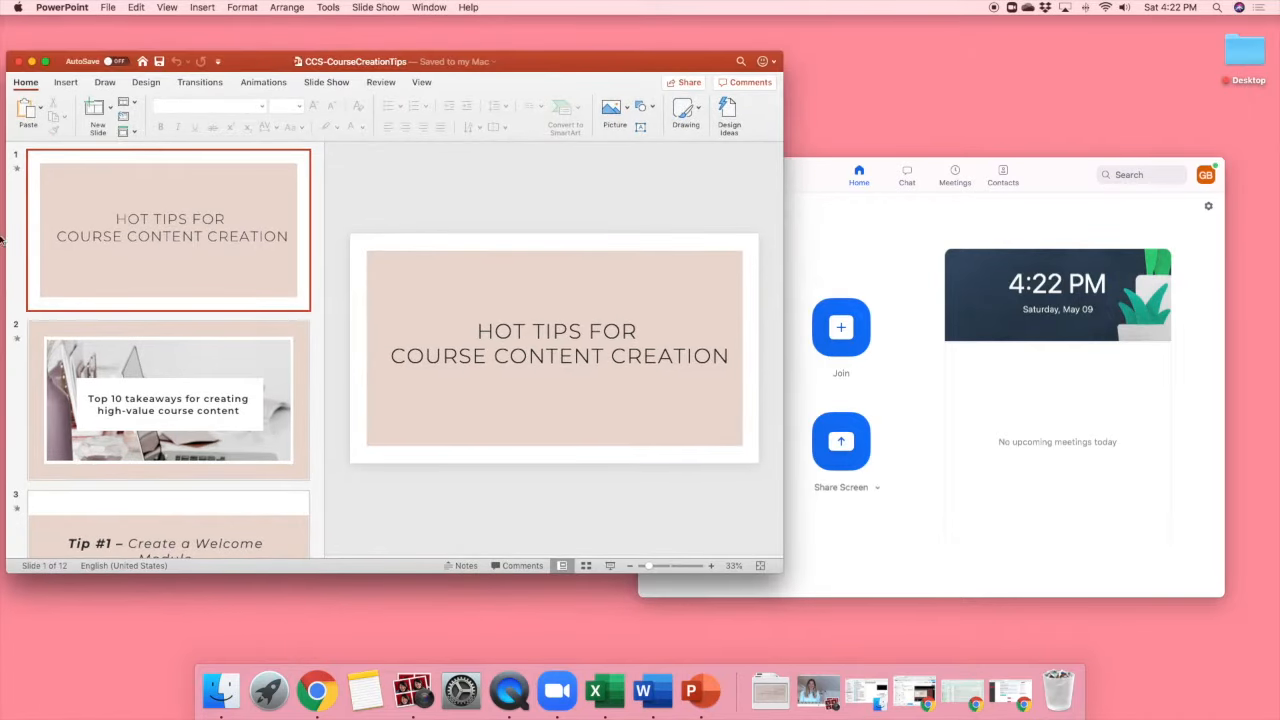
mouse_move(400, 215)
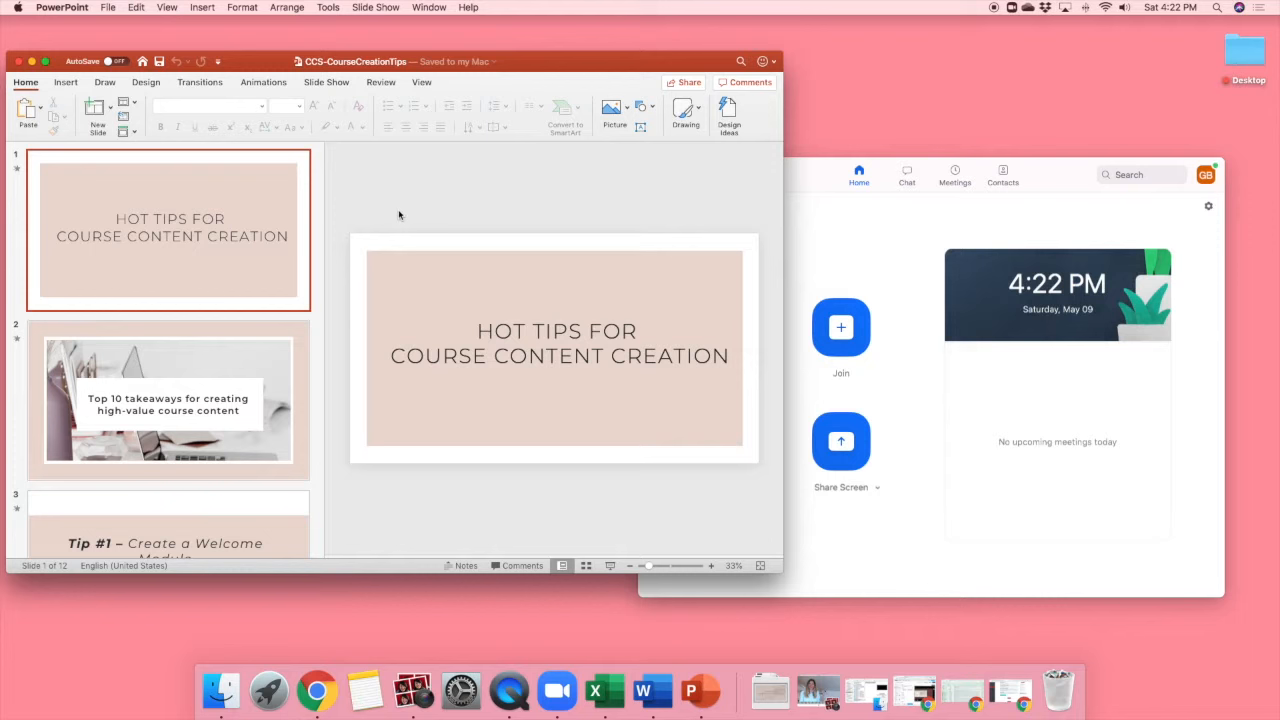
mouse_move(412, 202)
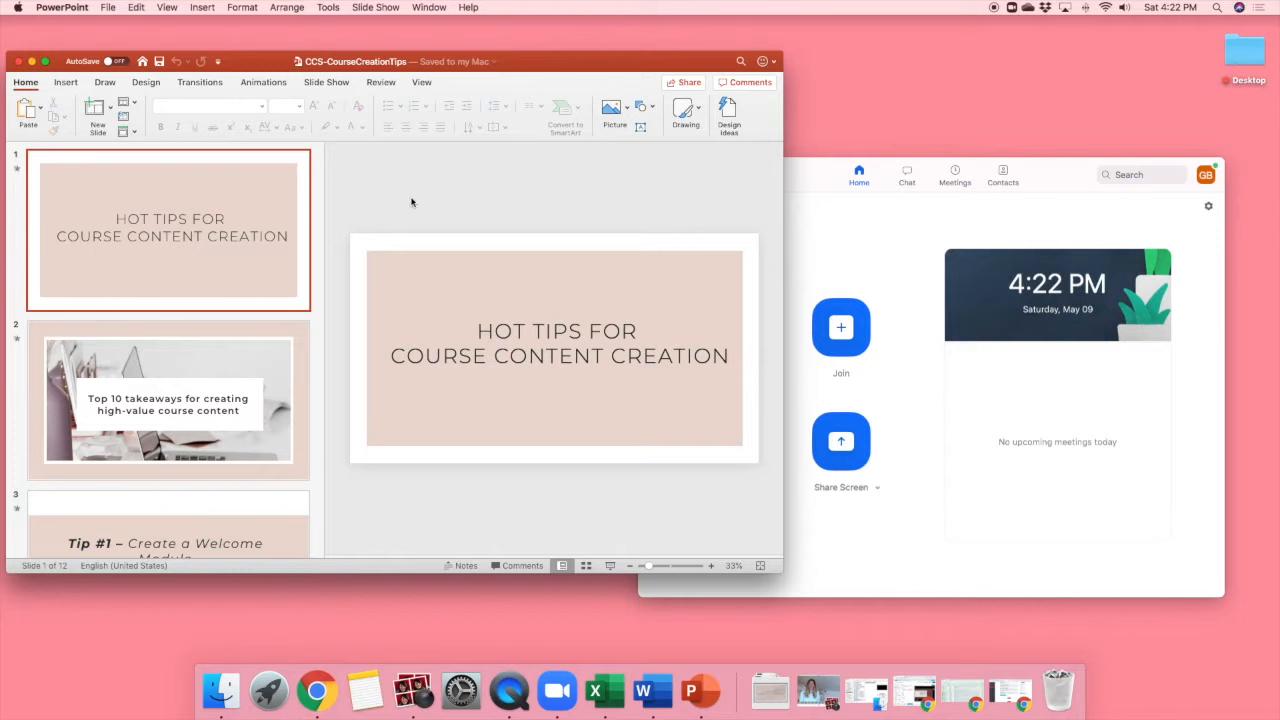
mouse_move(327, 82)
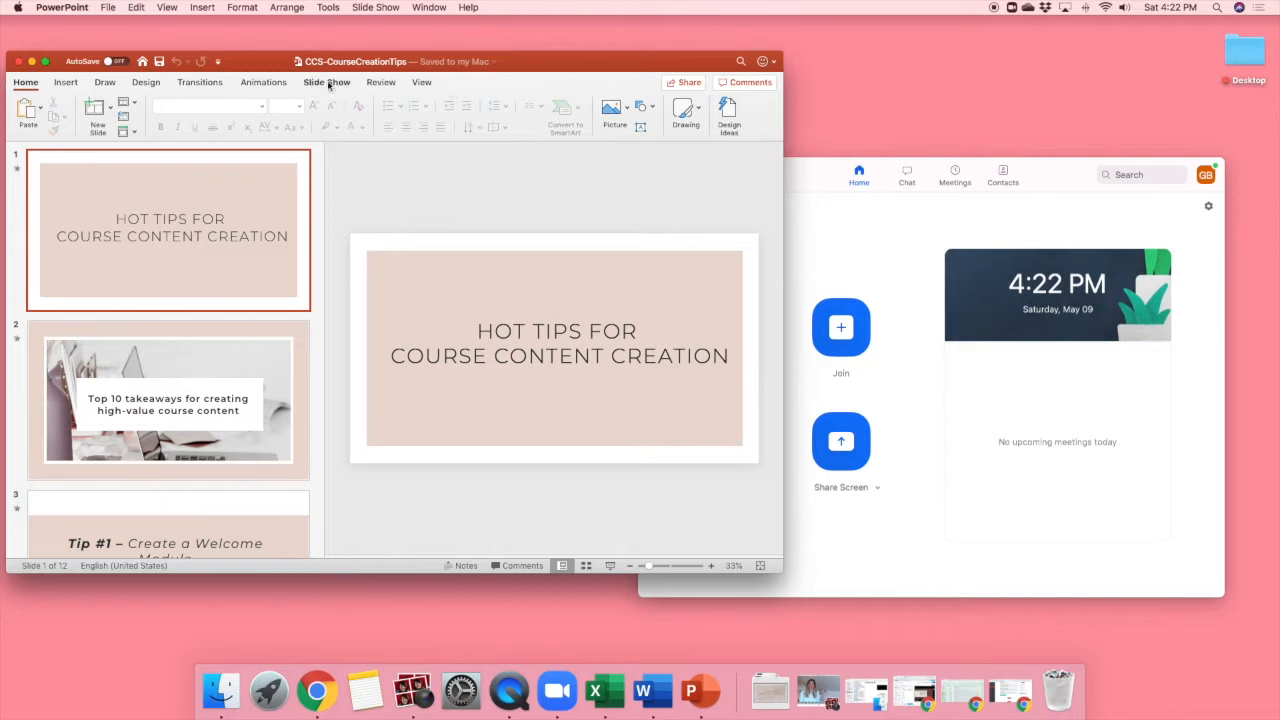
- In Set Up Slide Show, choose 'Browsed by an individual (window)' and confirm
left_click(326, 82)
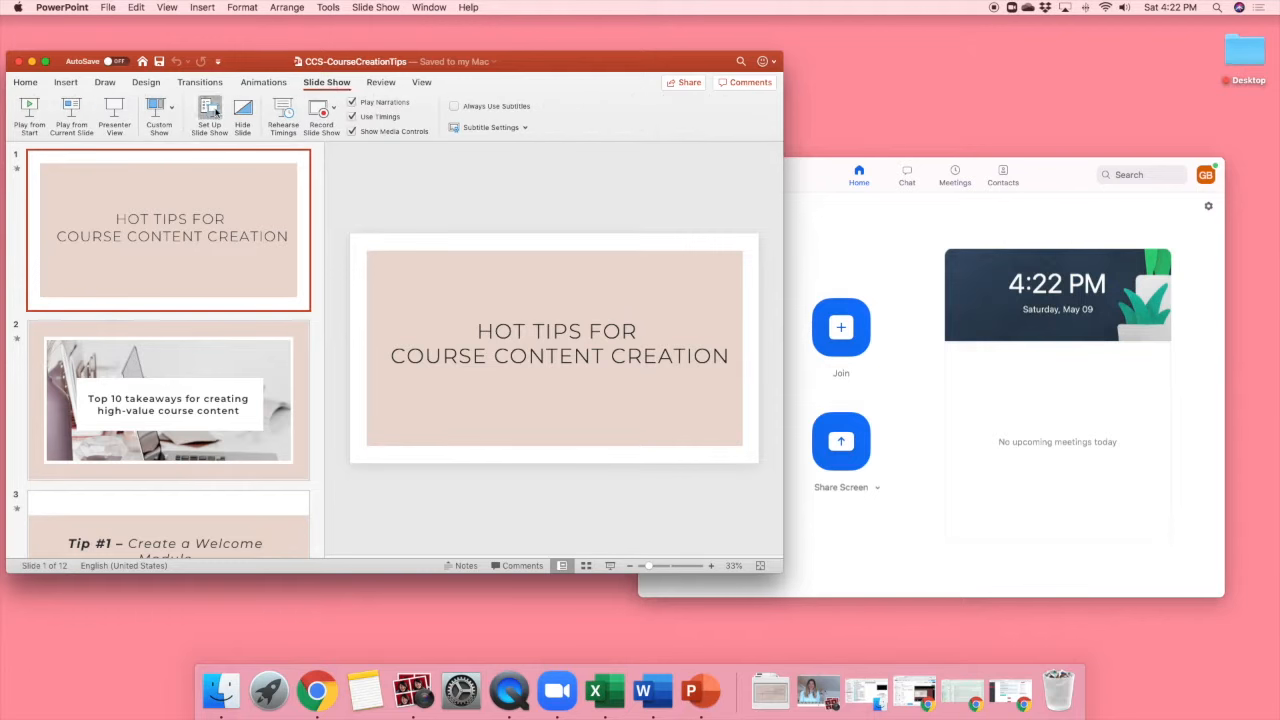
left_click(207, 113)
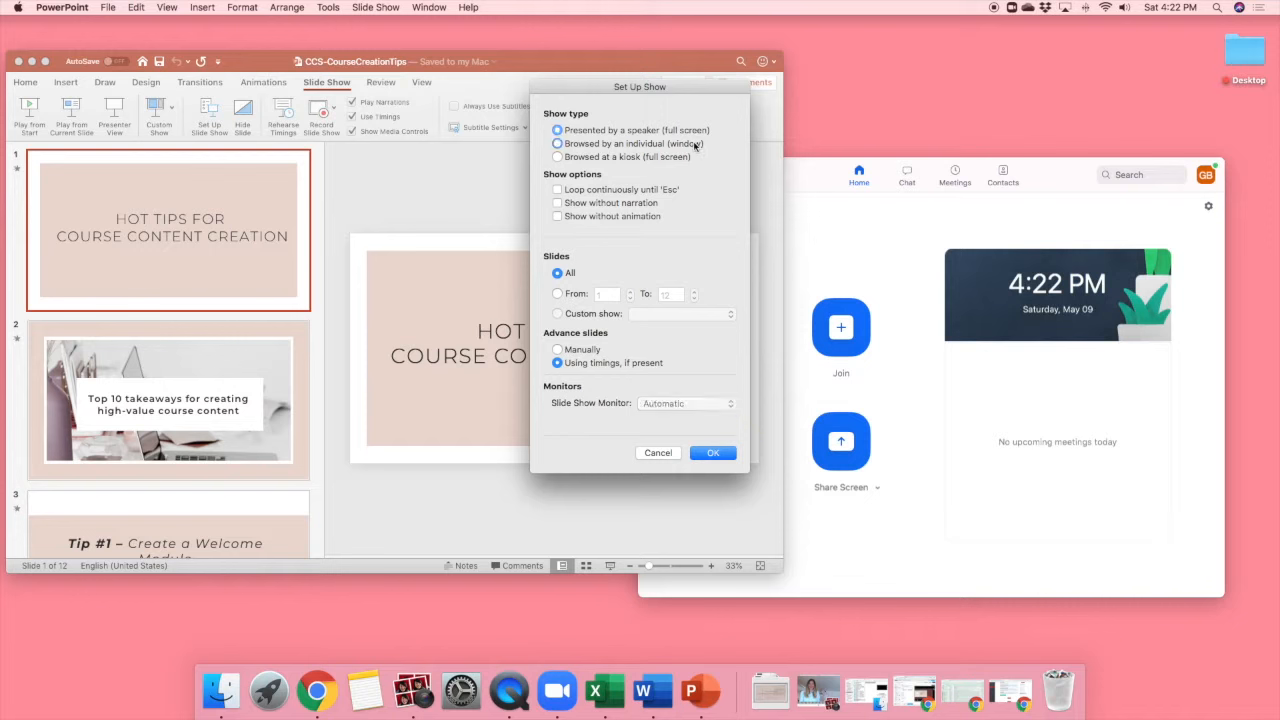
left_click(556, 143)
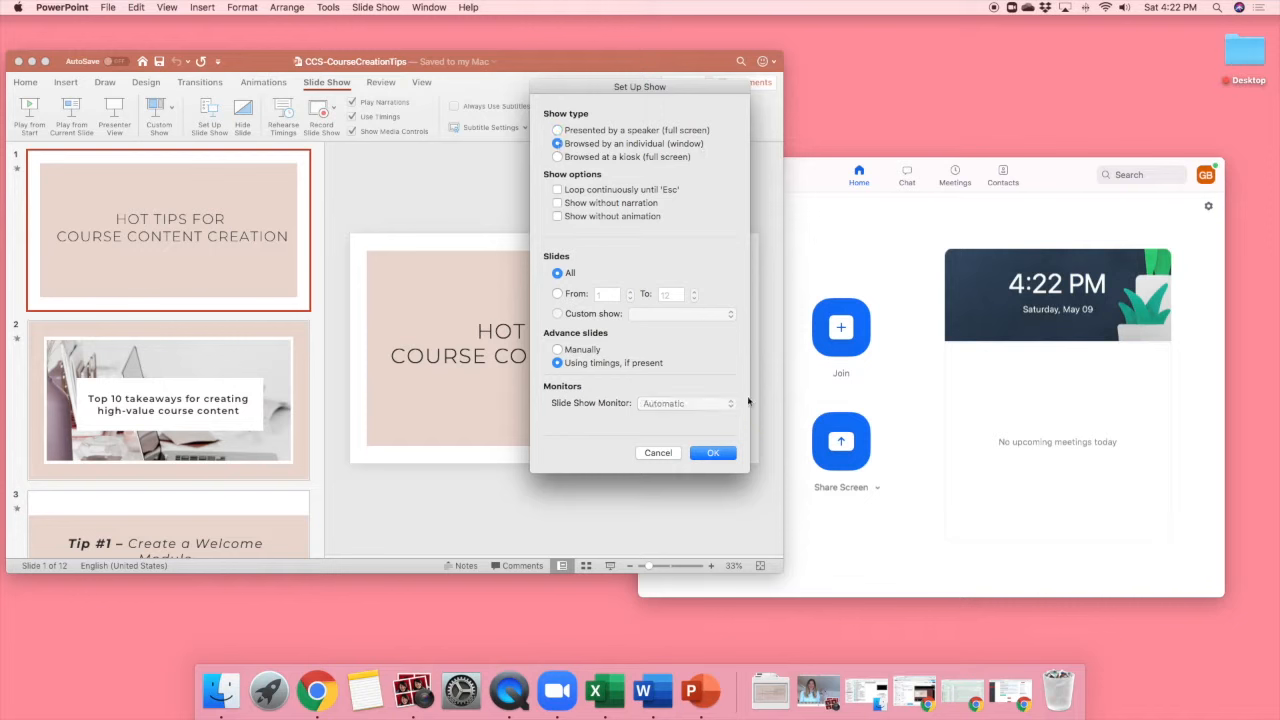
left_click(657, 452)
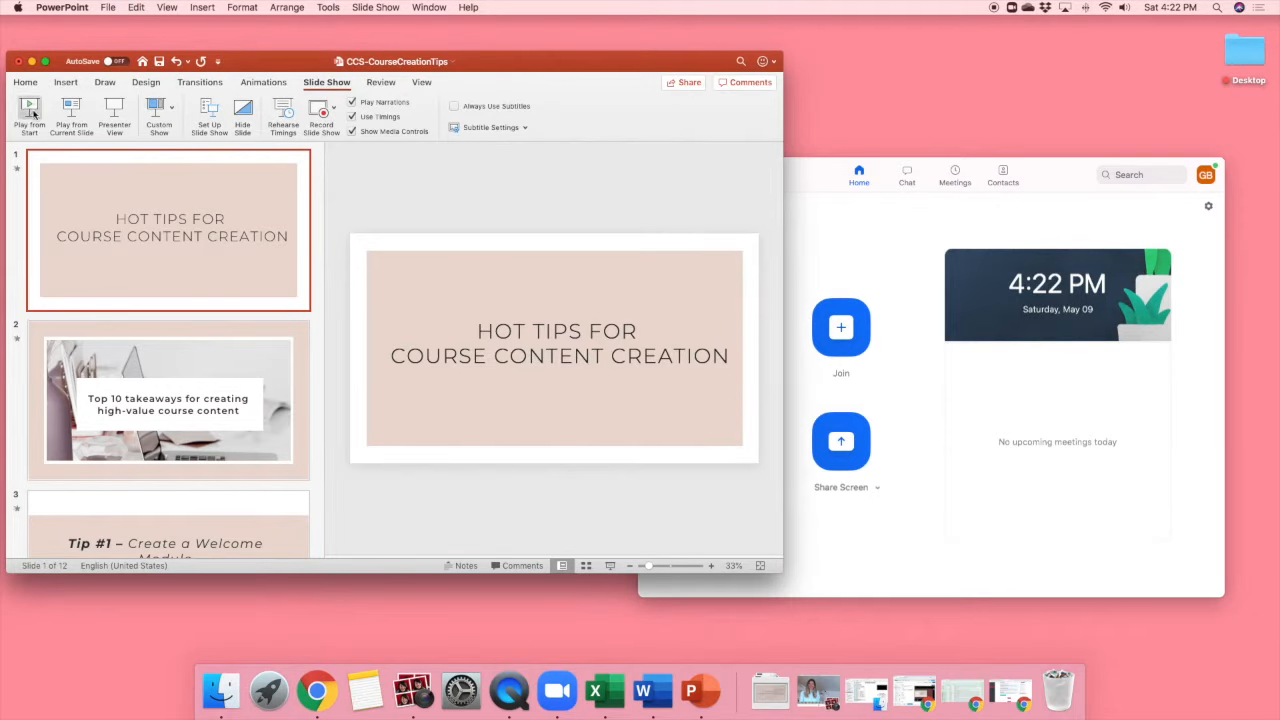
- Play the slide show from the first slide, the Hot Tips title slide
left_click(33, 108)
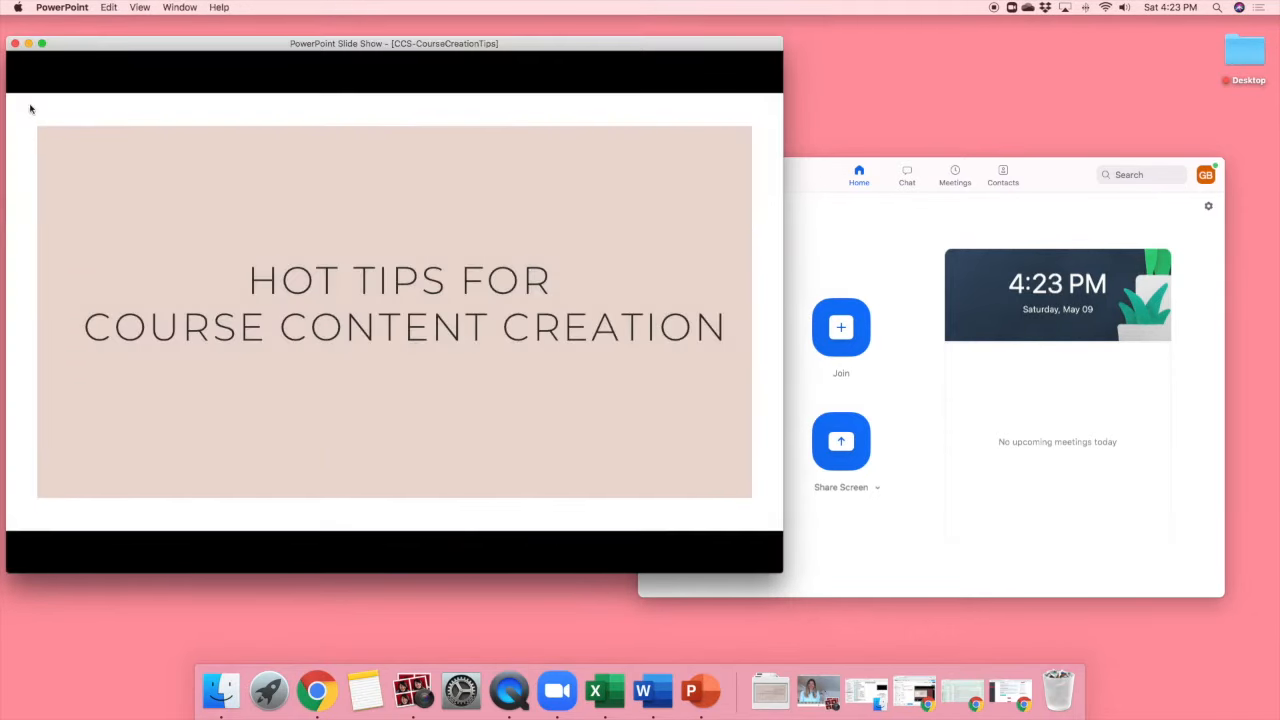
mouse_move(495, 363)
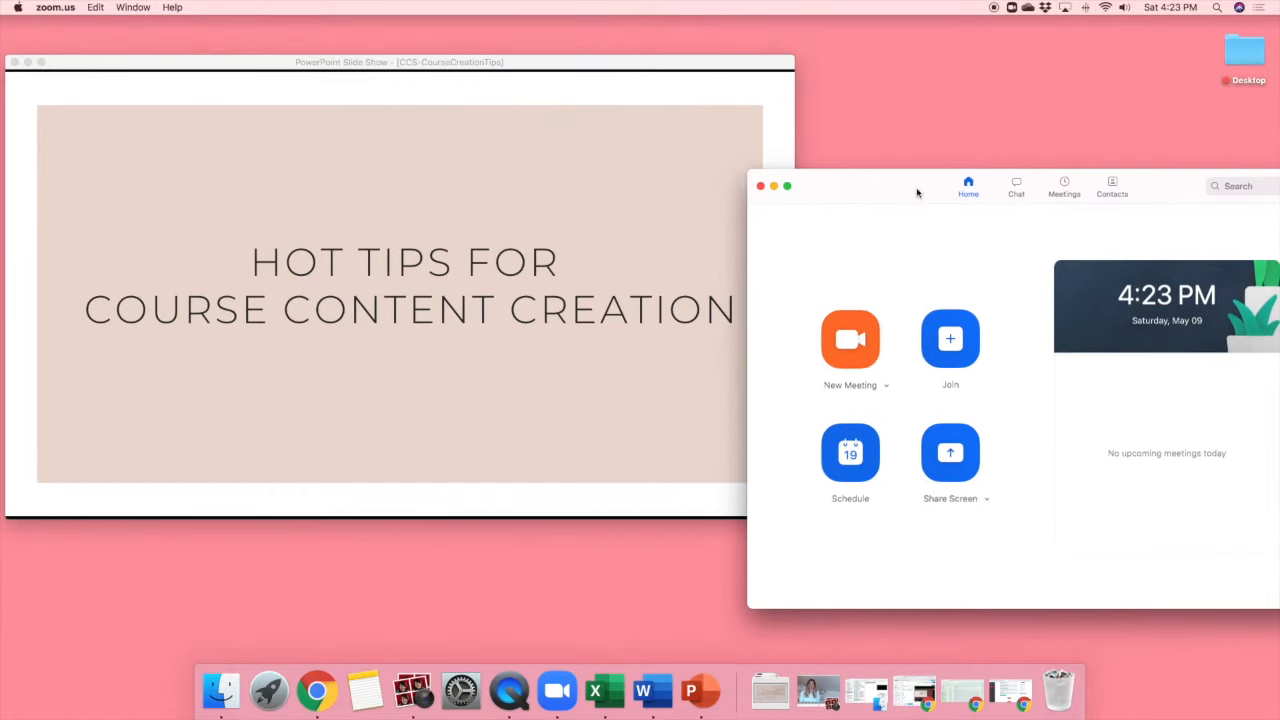
- Start a new Zoom meeting and join with computer audio
left_click(850, 340)
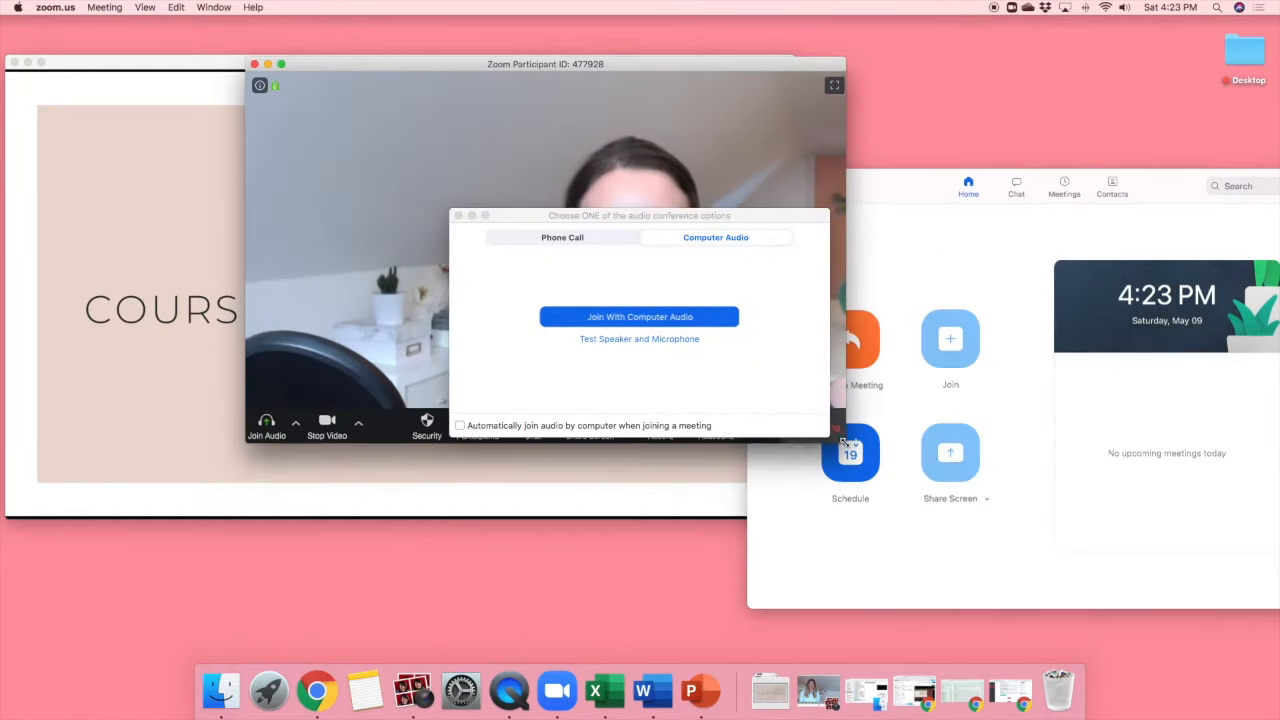
left_click(638, 316)
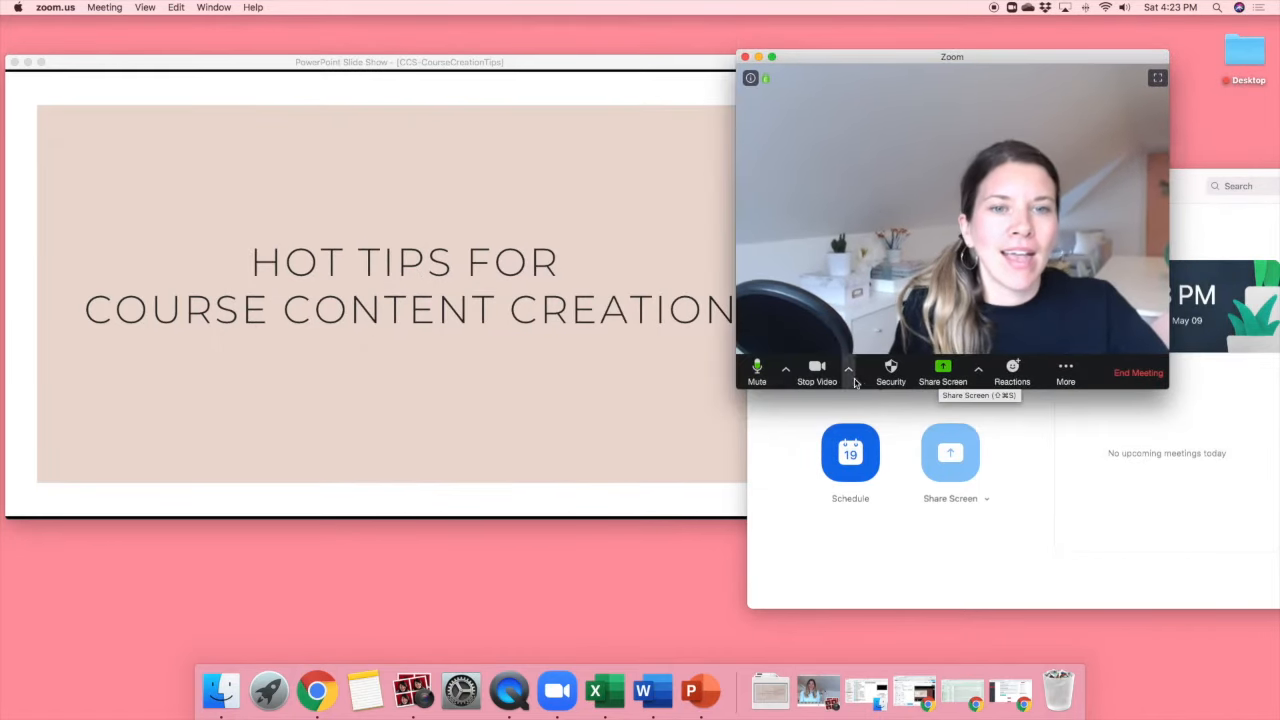
left_click(784, 369)
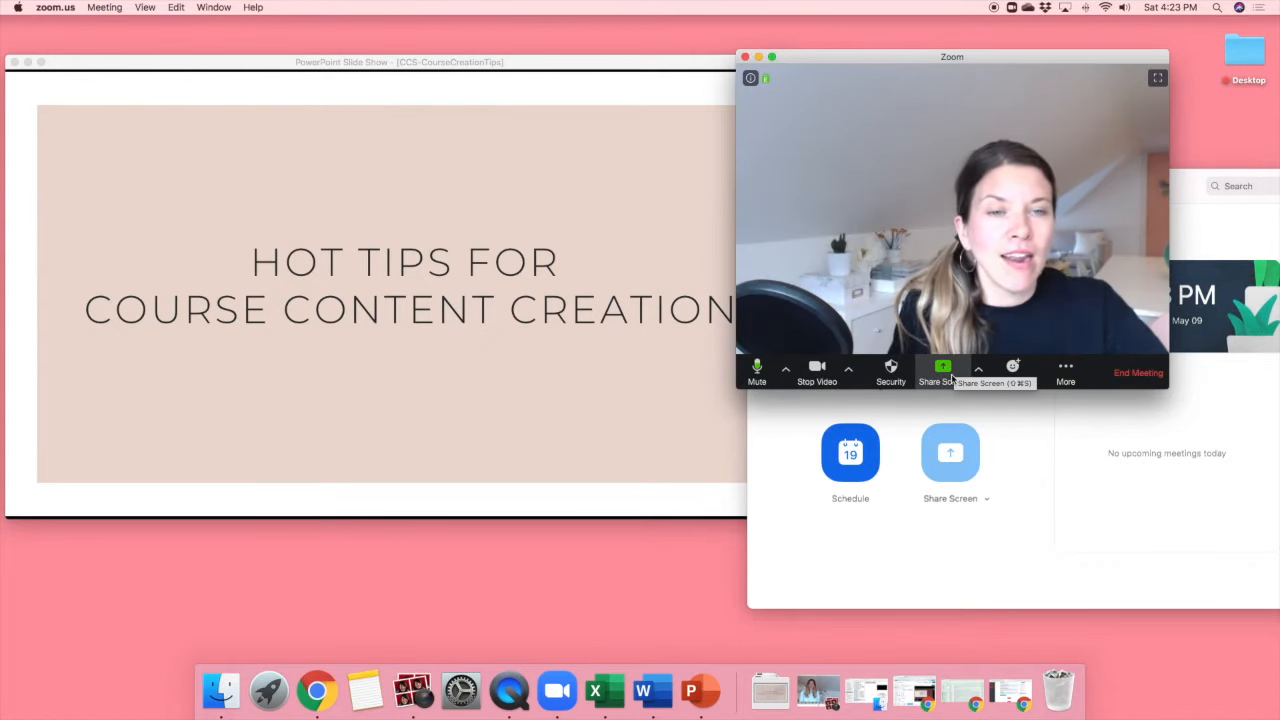
- Share the Microsoft PowerPoint slide show window in the Zoom meeting
left_click(940, 372)
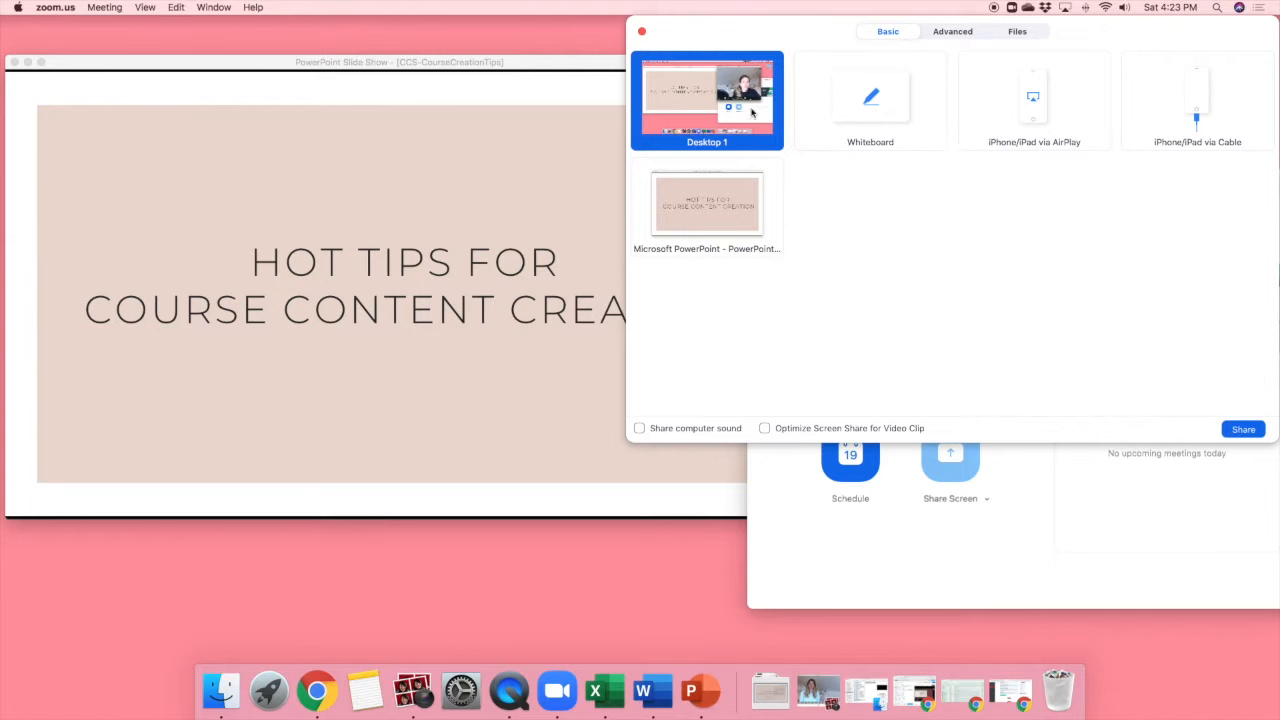
left_click(706, 200)
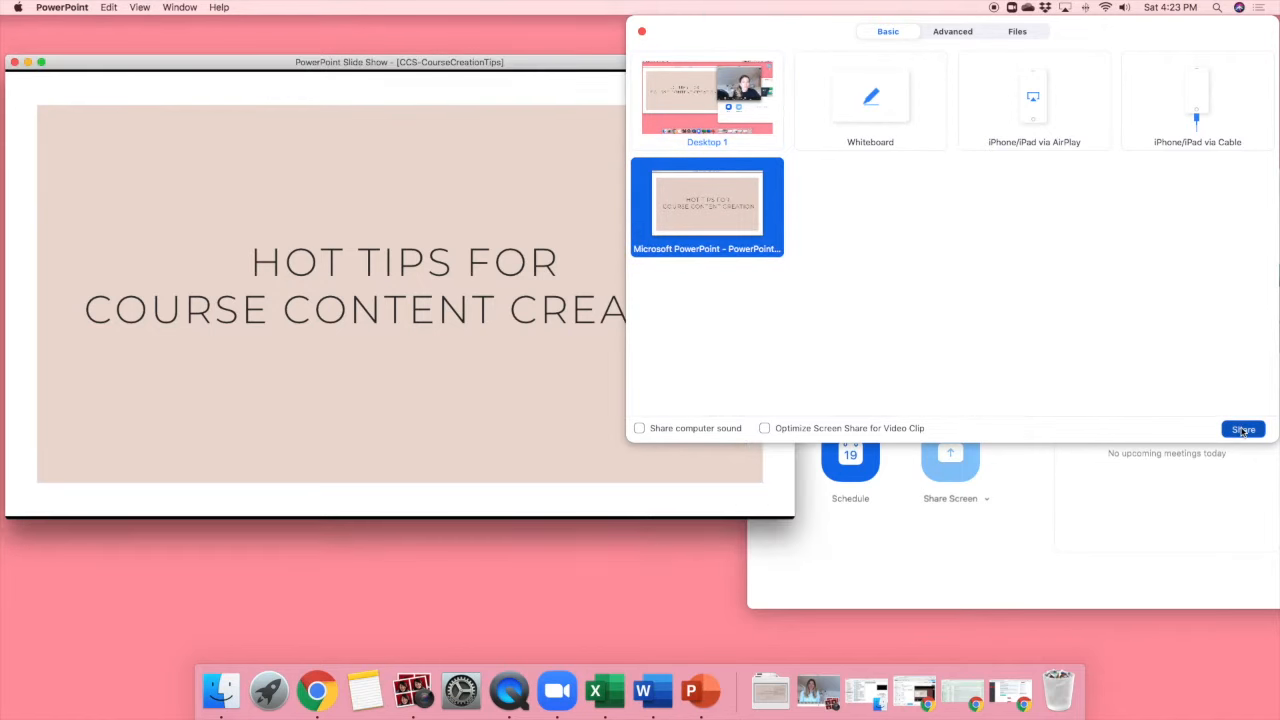
left_click(1245, 428)
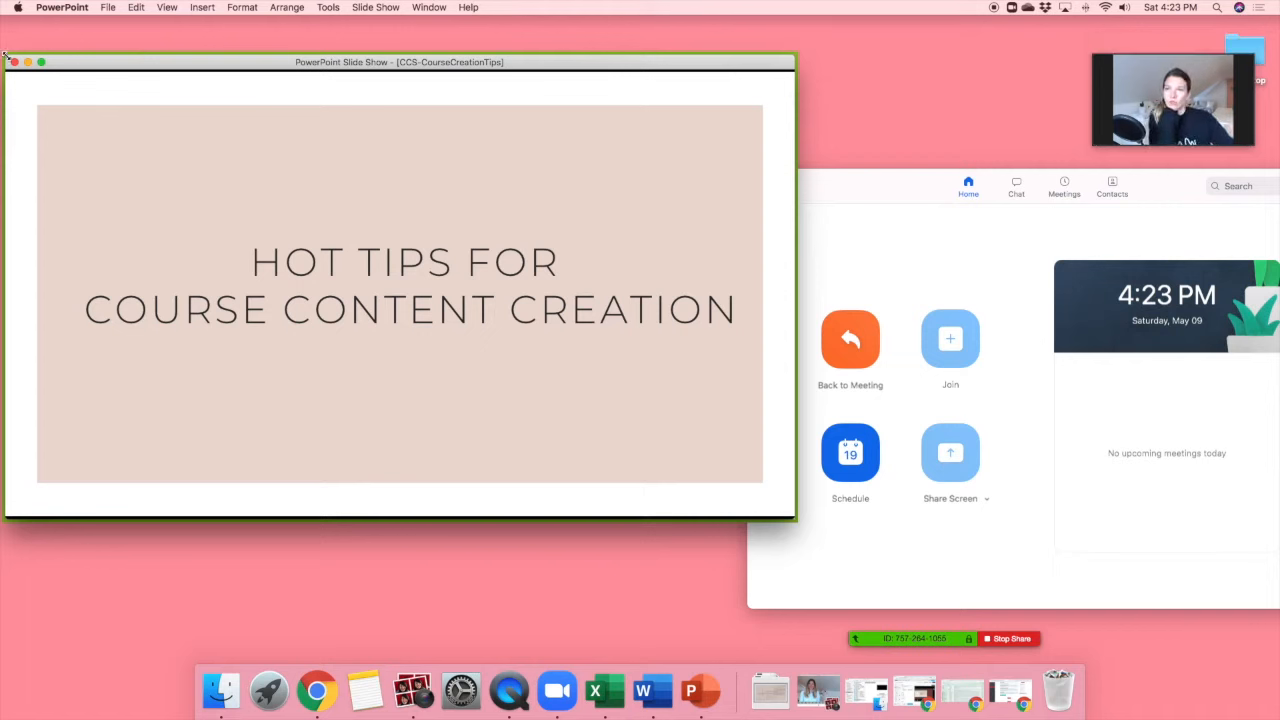
mouse_move(39, 458)
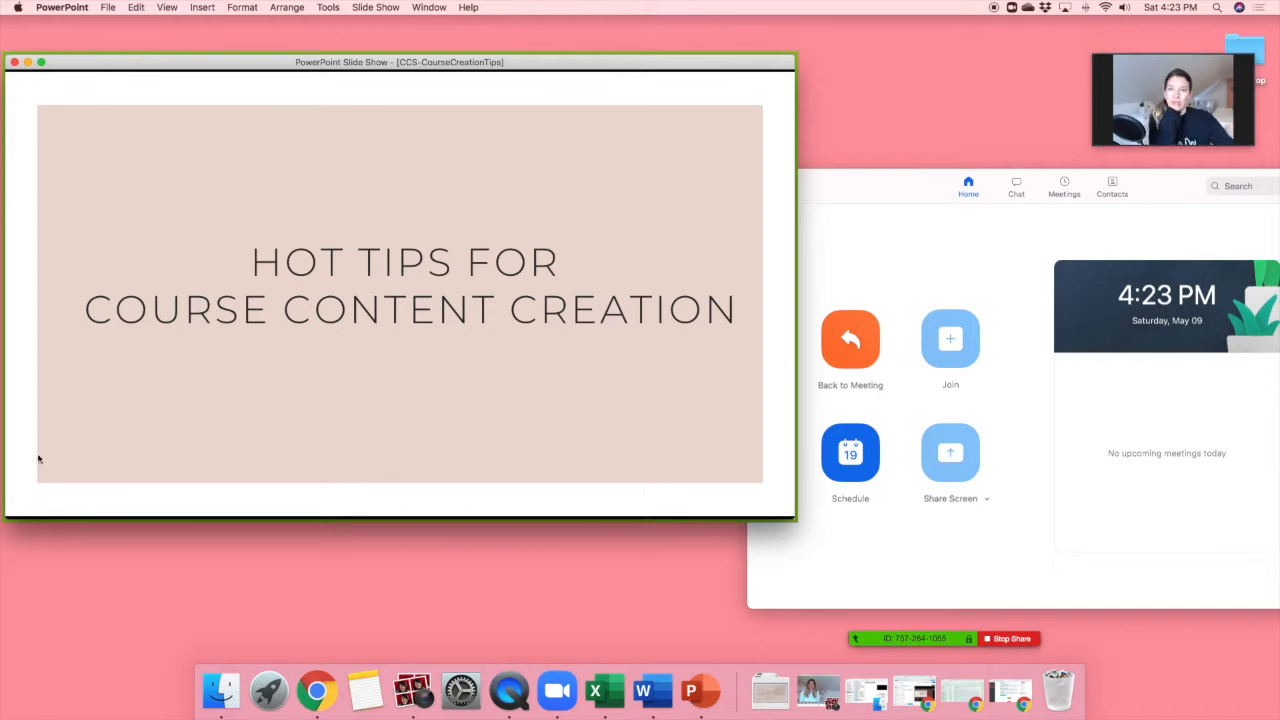
mouse_move(783, 95)
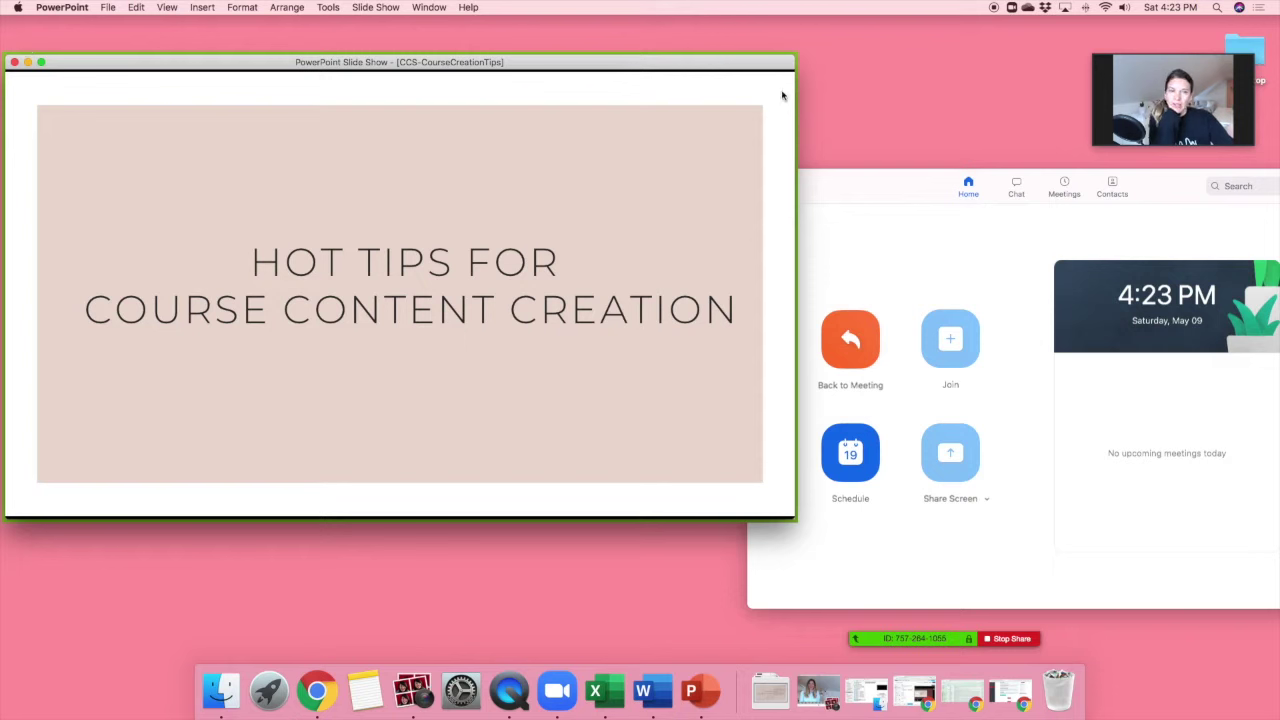
mouse_move(1116, 374)
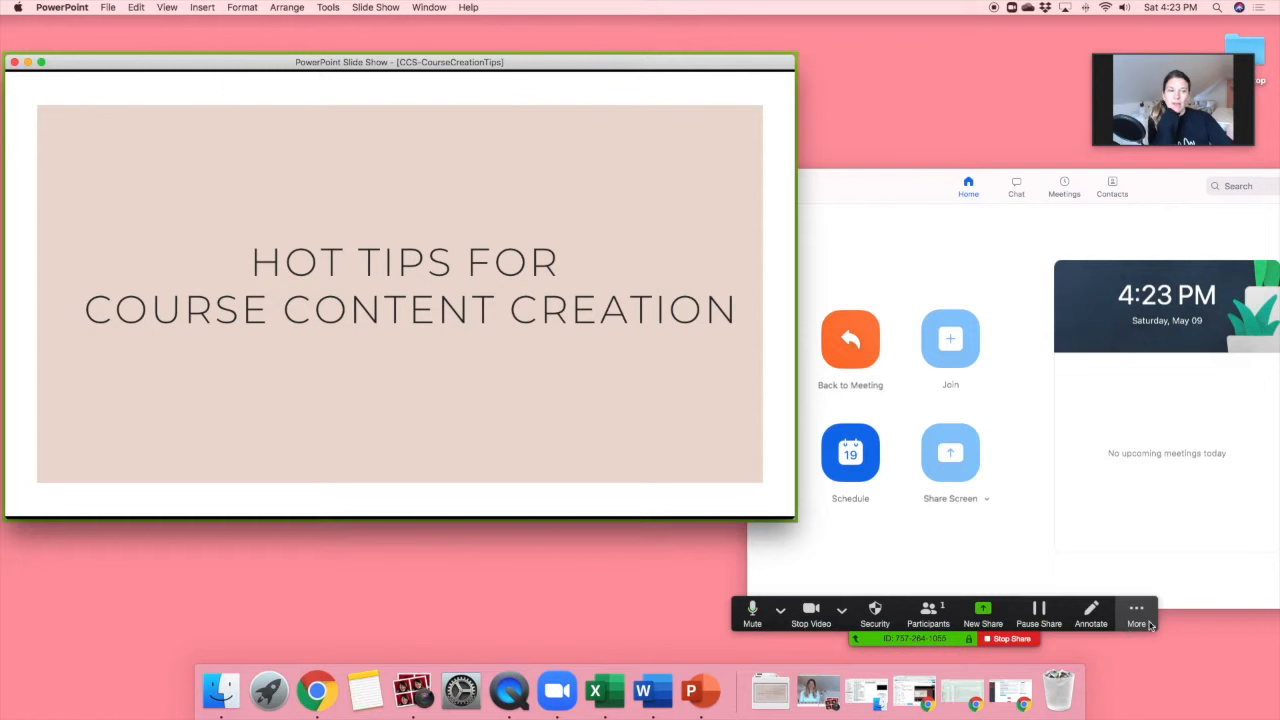
- Open Zoom's More menu to reach the Record on this Computer option
left_click(1133, 615)
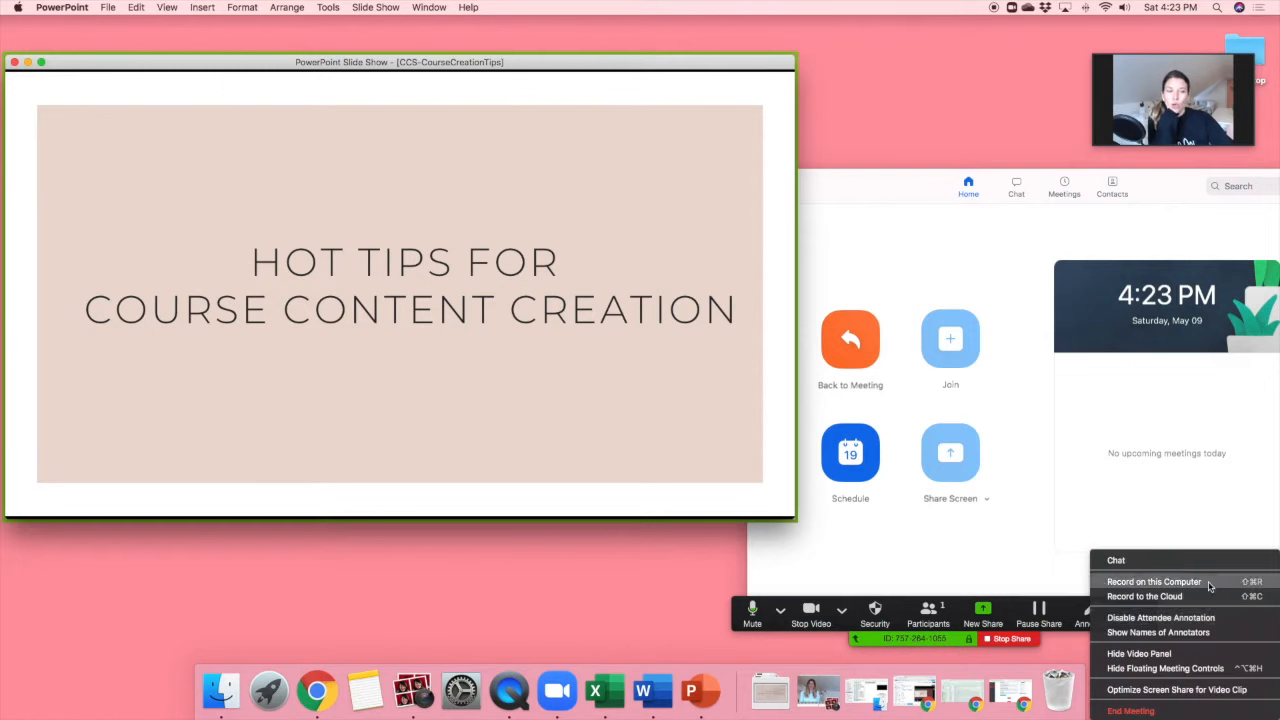
mouse_move(1142, 597)
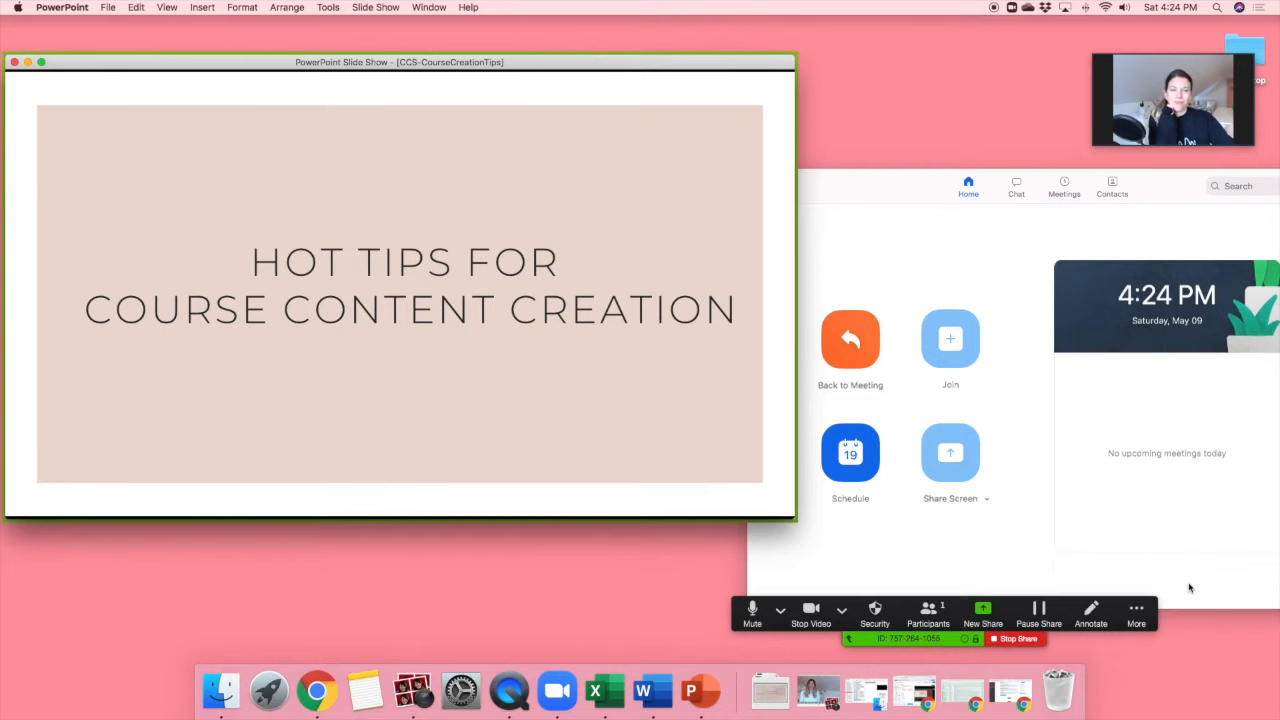
mouse_move(573, 334)
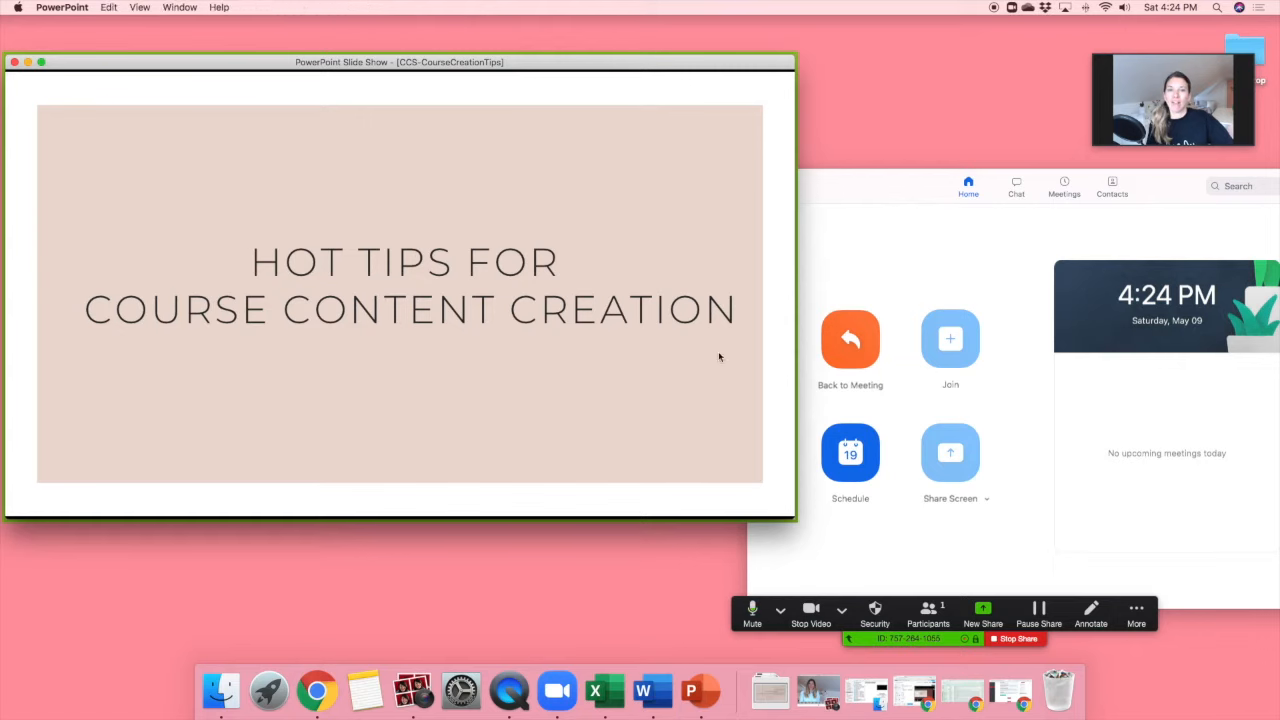
- Advance the slide show to Tip #5 with the right arrow key and reopen Zoom's More options
key("right")
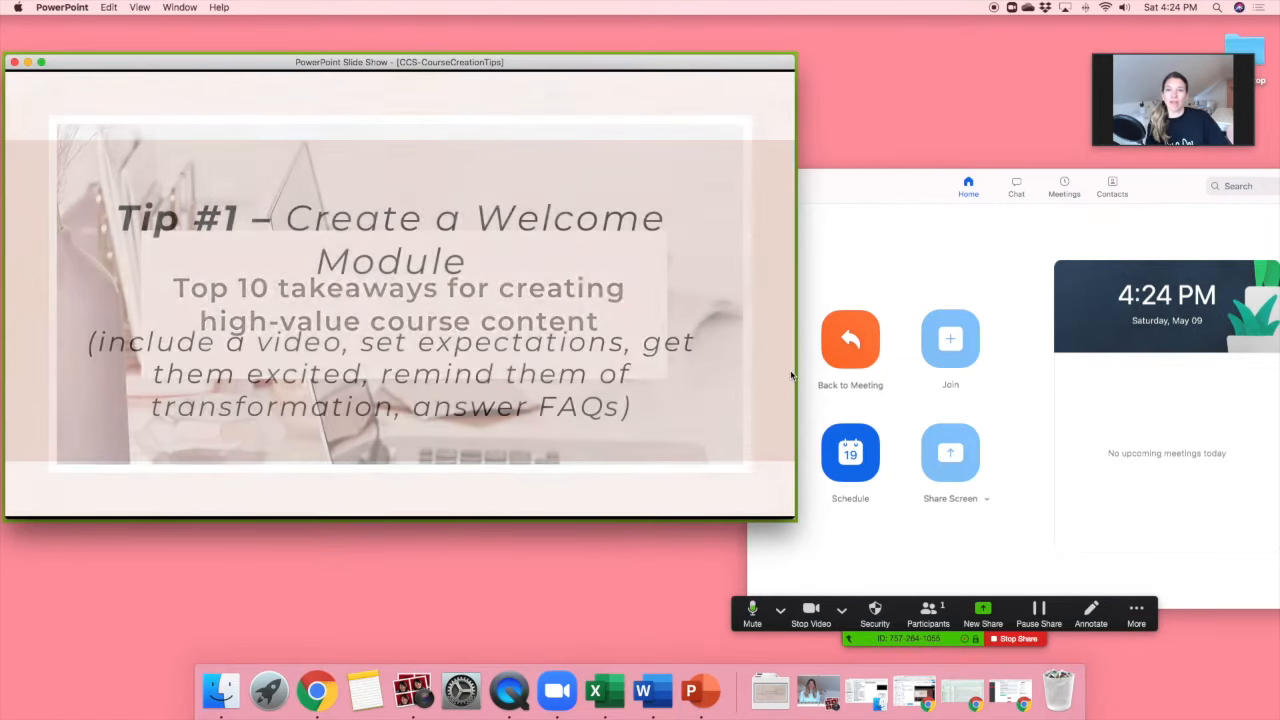
key("right")
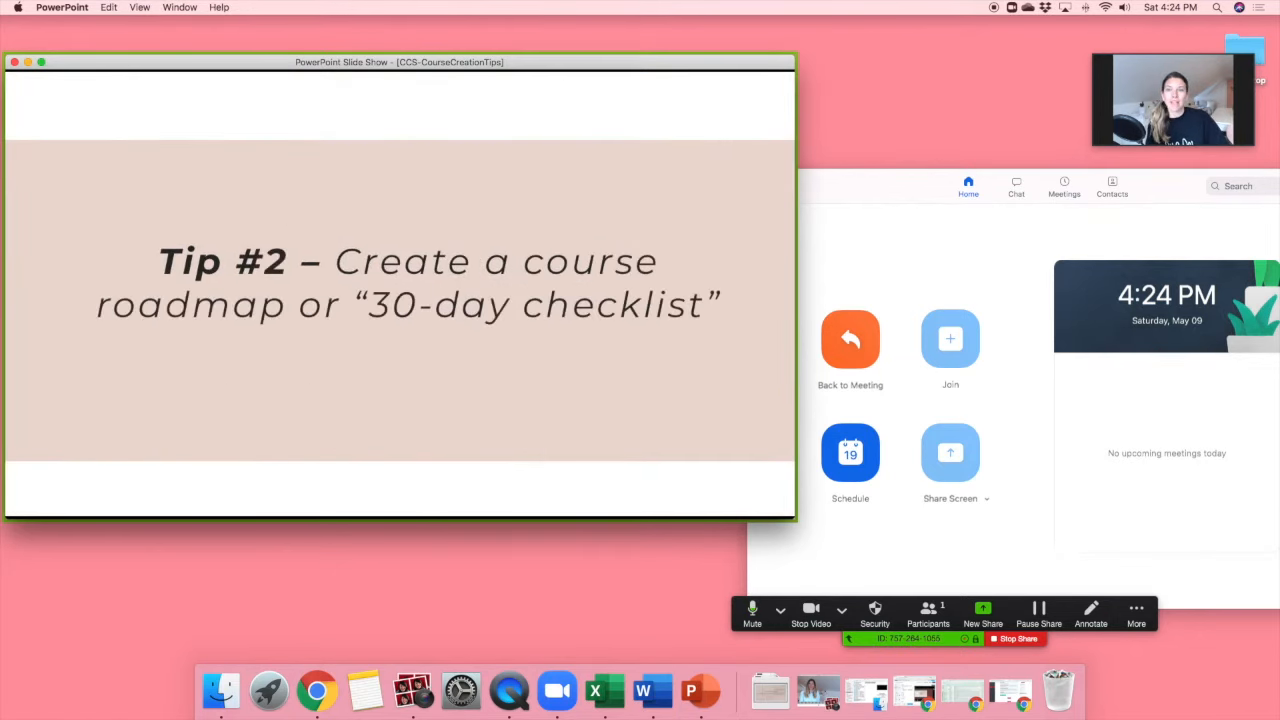
key("right")
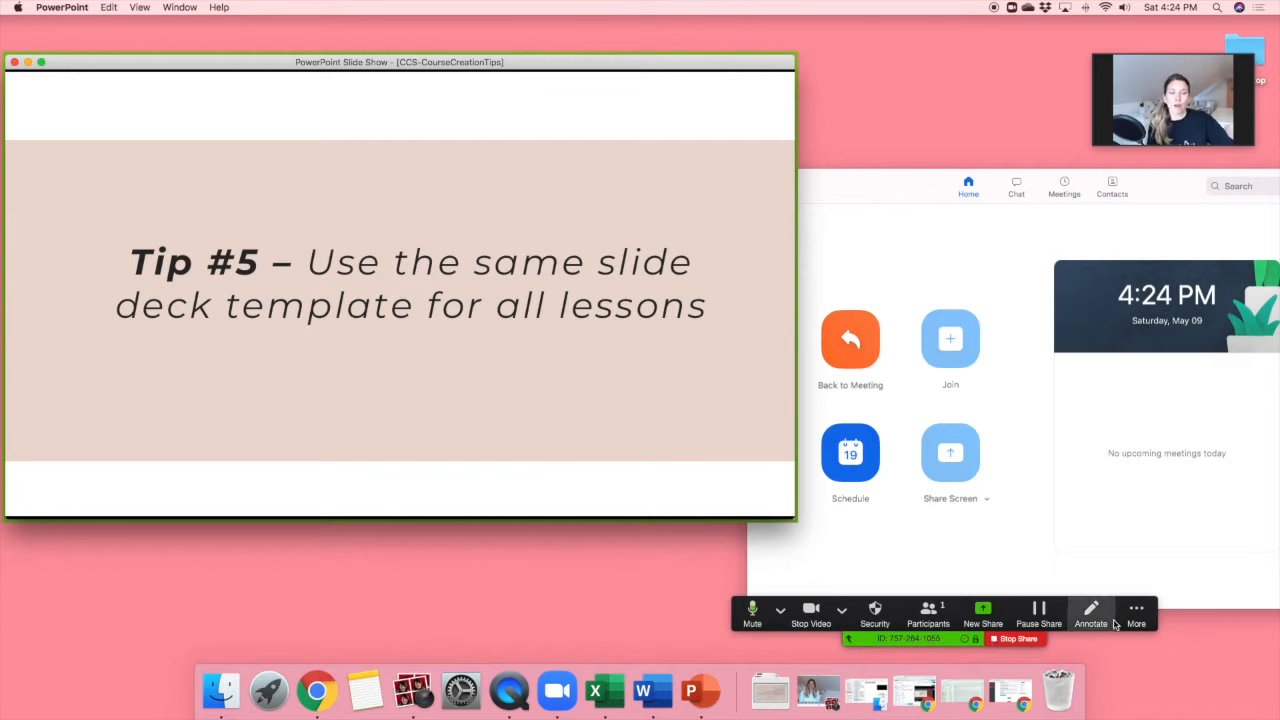
left_click(1135, 610)
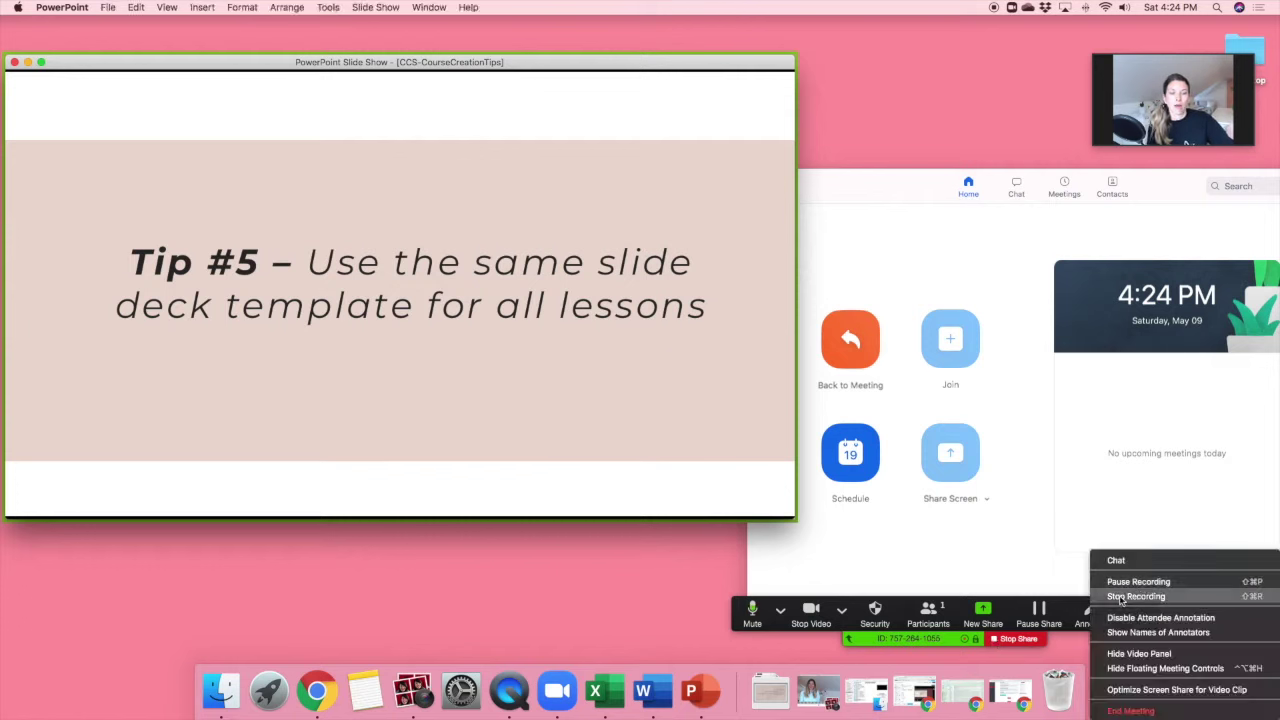
- Stop the recording, then end the Zoom meeting for all participants
left_click(1133, 610)
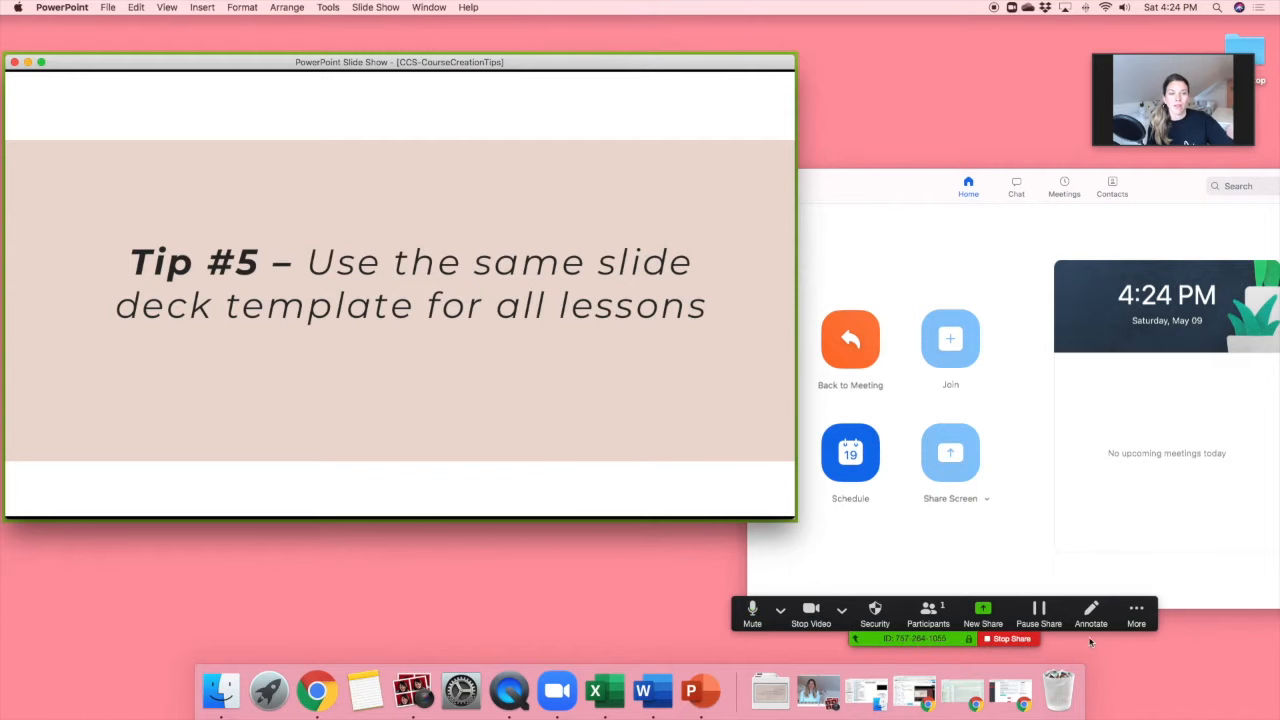
left_click(1135, 612)
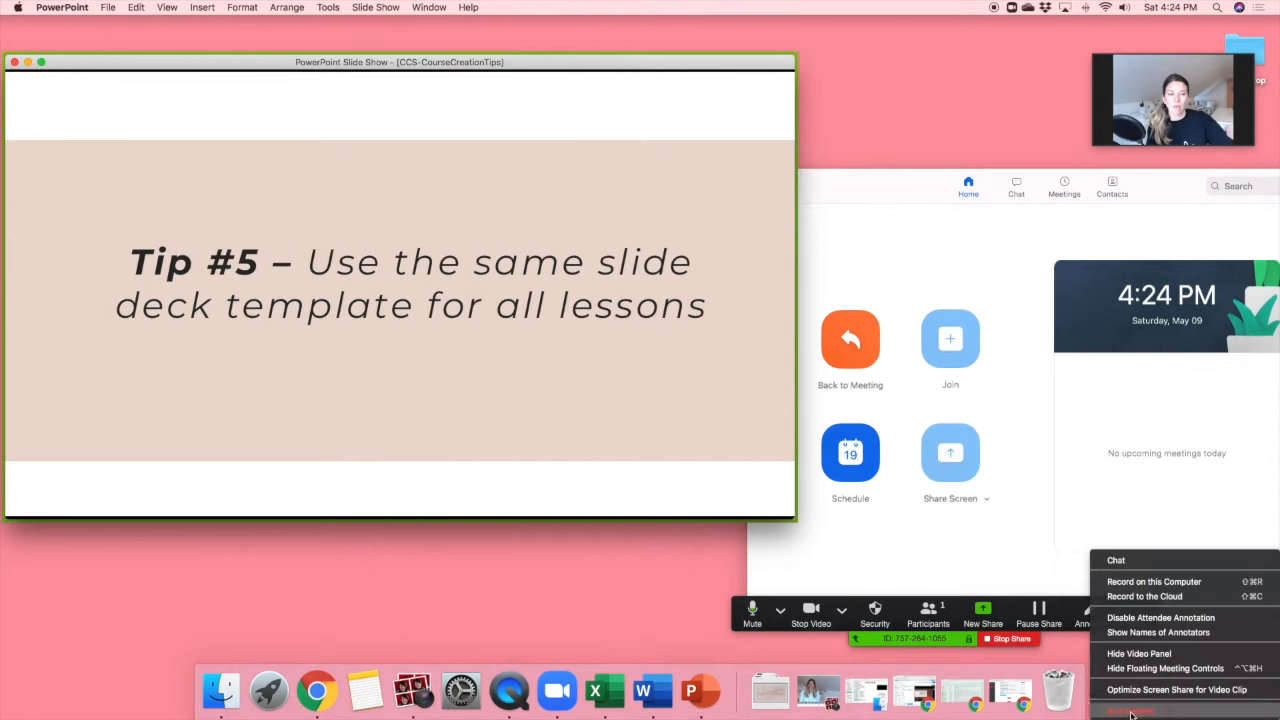
left_click(1150, 713)
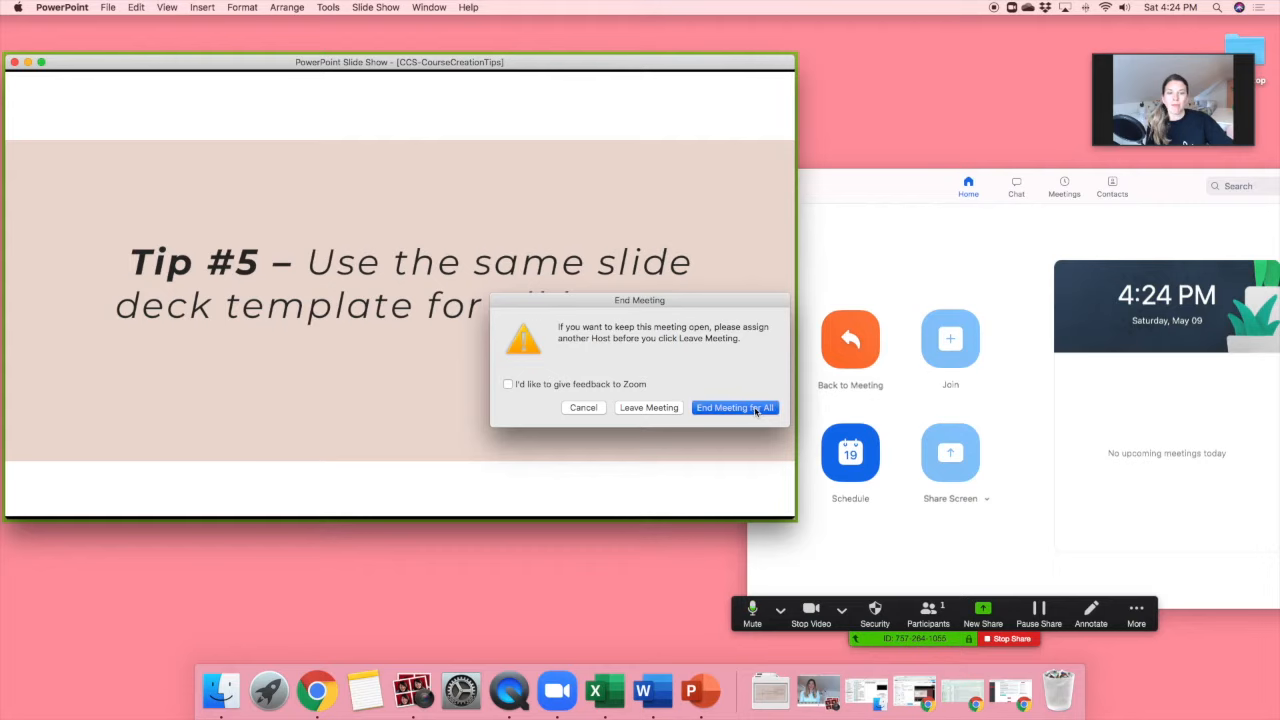
left_click(735, 407)
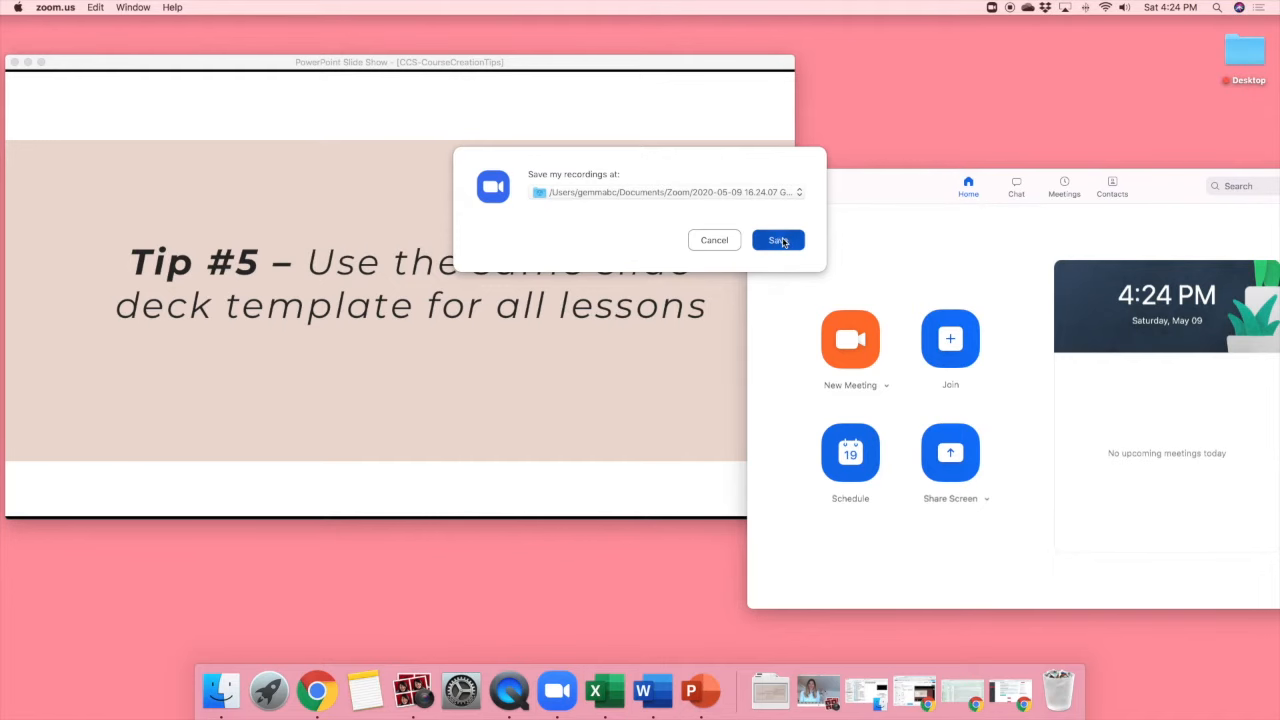
- Save the recordings, centre the Finder folder window, and select audio_only.m4a then zoom_0.mp4
left_click(777, 240)
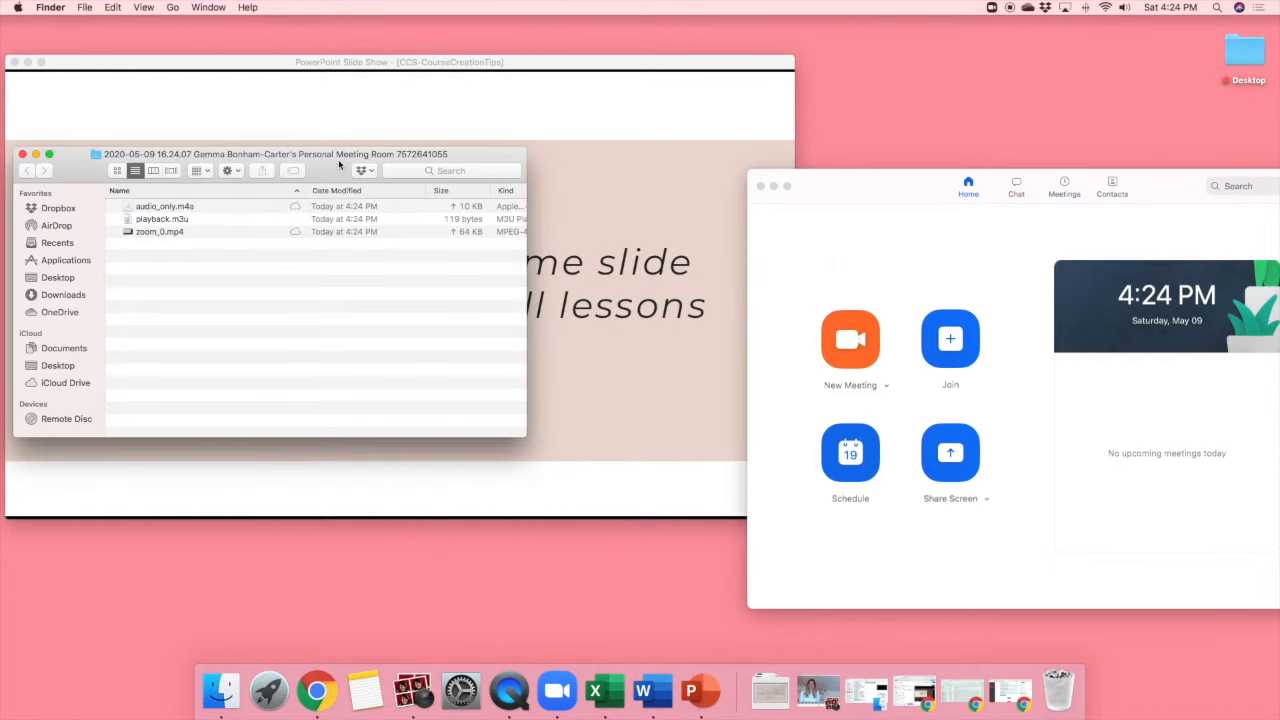
left_click_drag(270, 153, 605, 173)
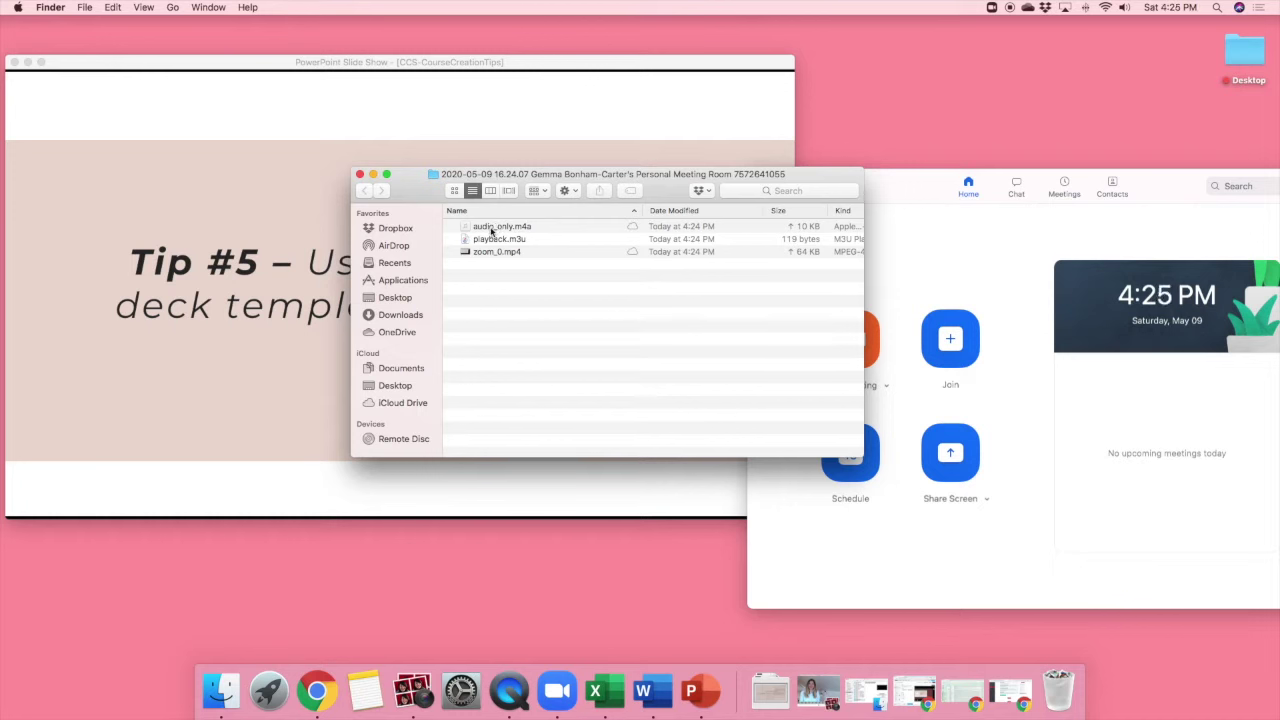
left_click(495, 226)
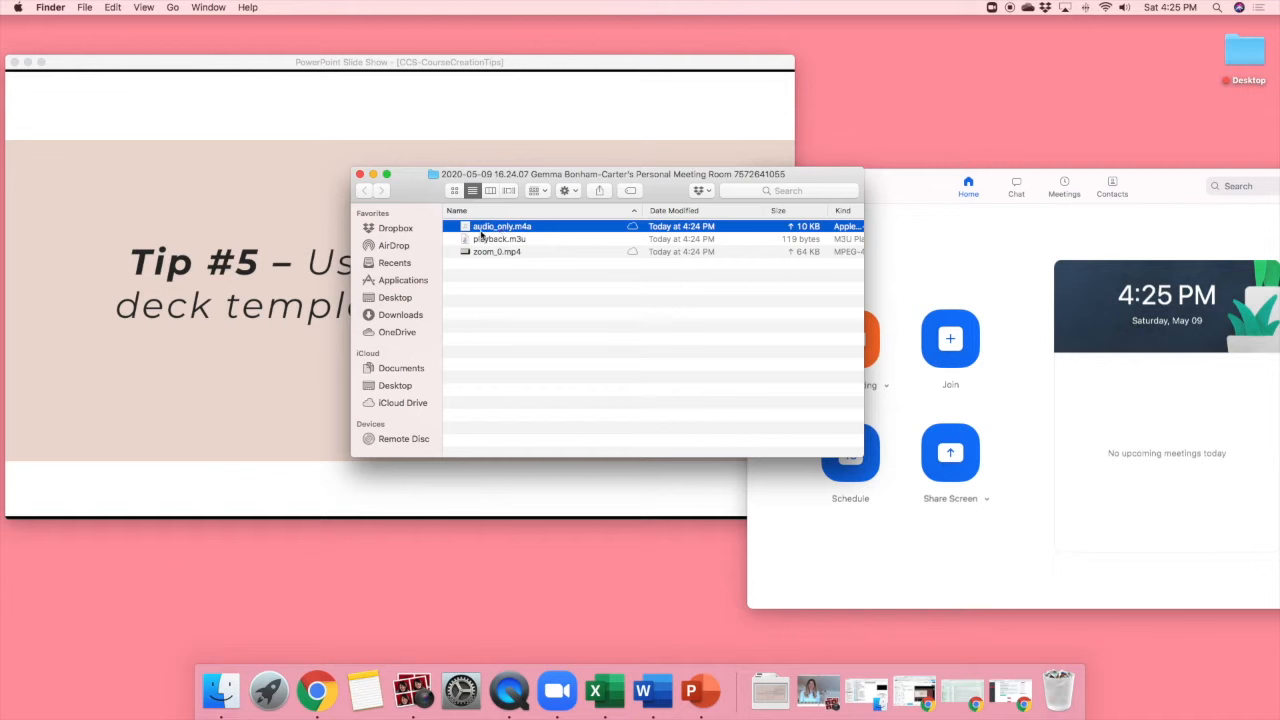
mouse_move(600, 227)
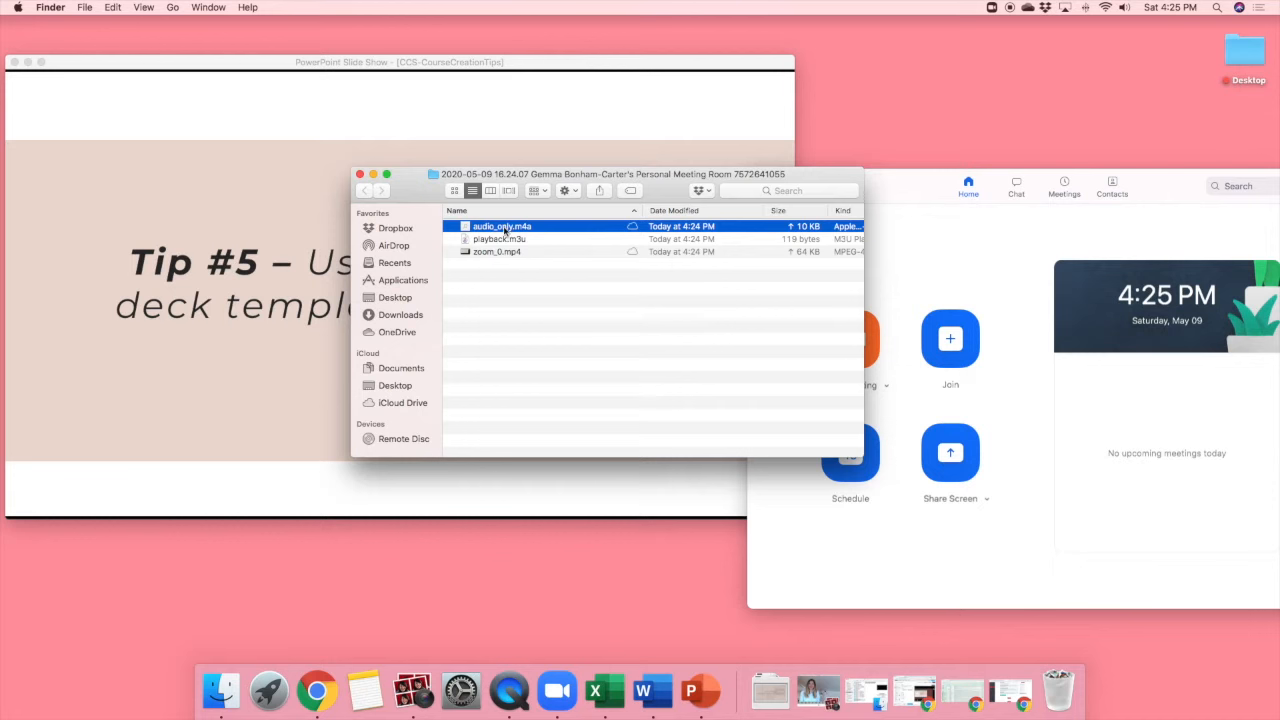
left_click(492, 251)
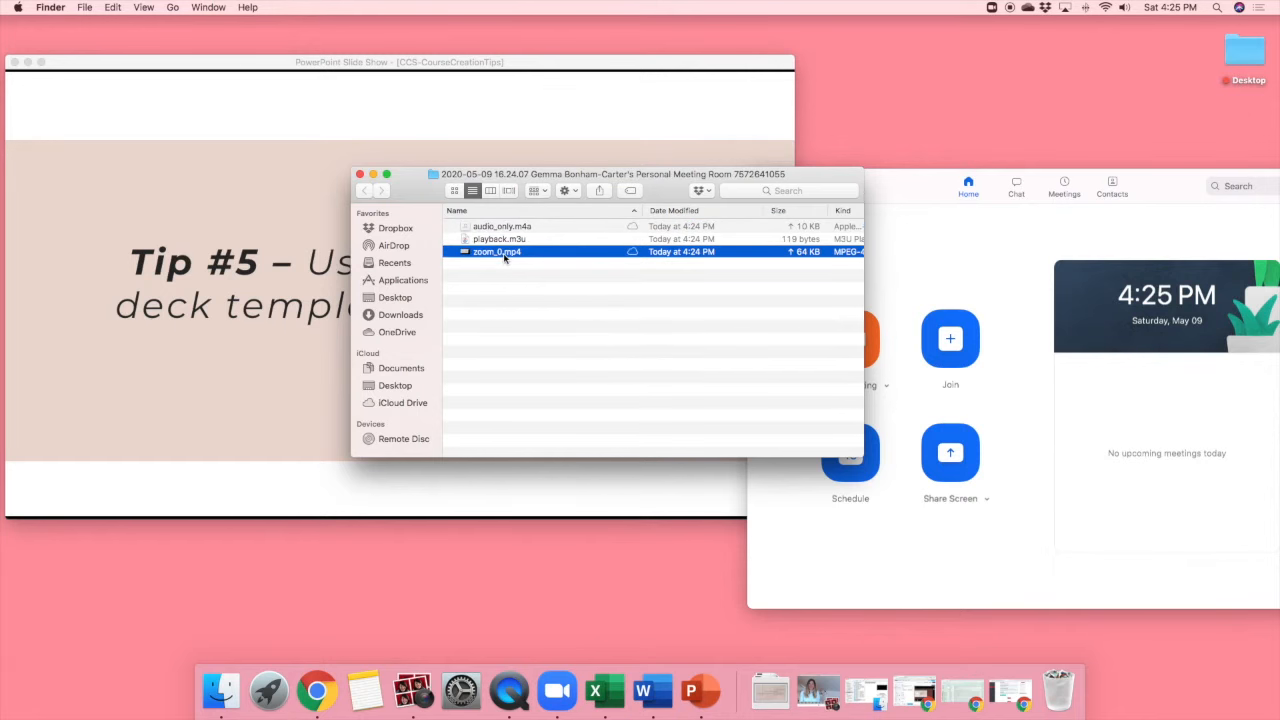
- Open zoom_0.mp4 in QuickTime Player and play the recording
double_click(494, 251)
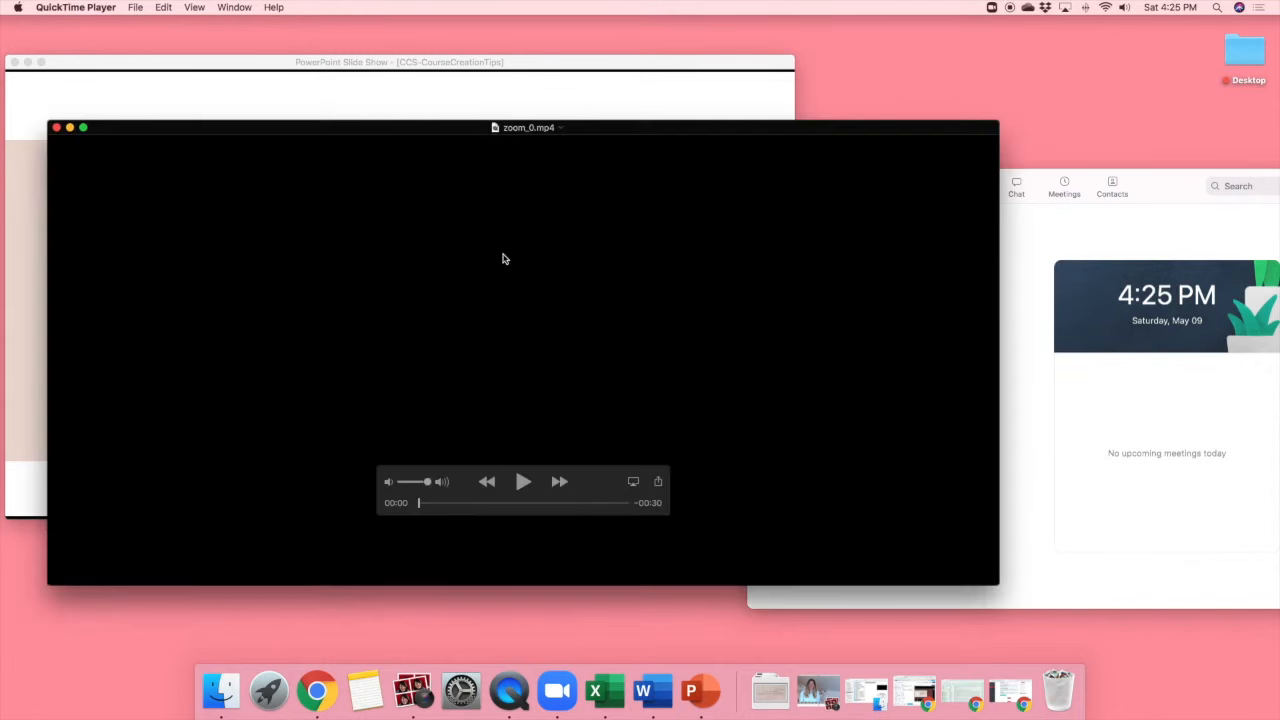
left_click(522, 481)
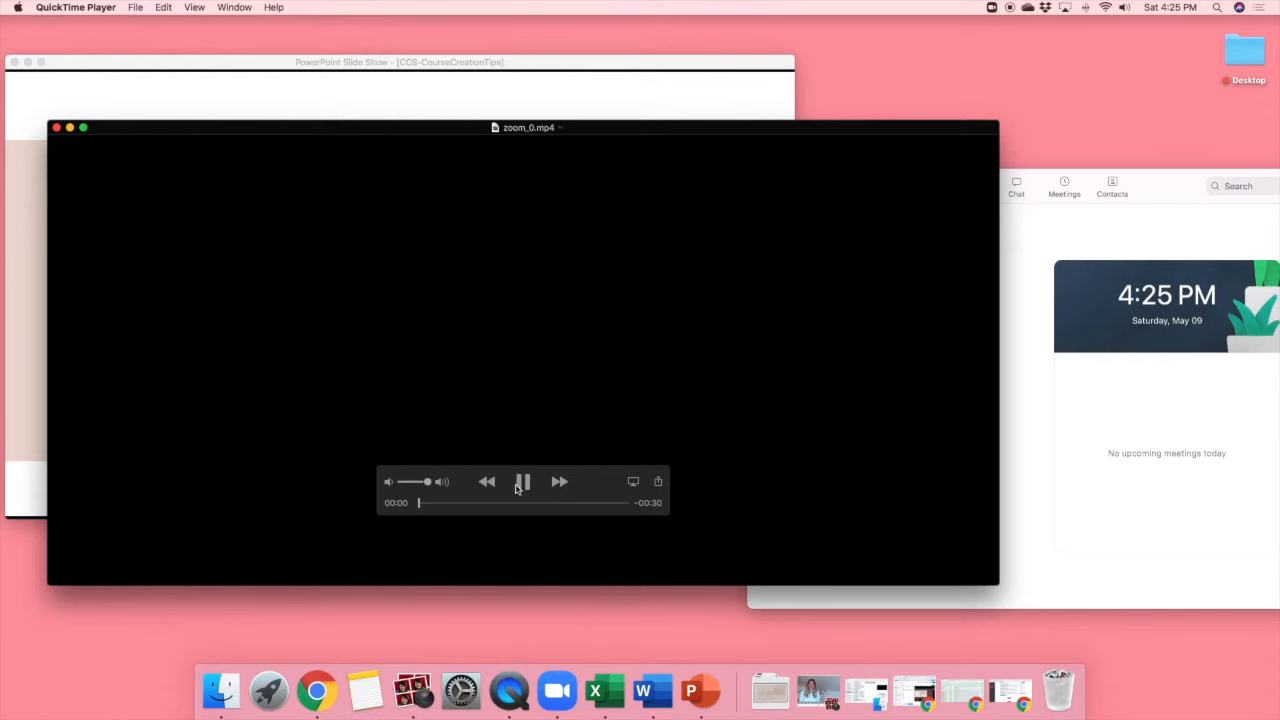
left_click(522, 482)
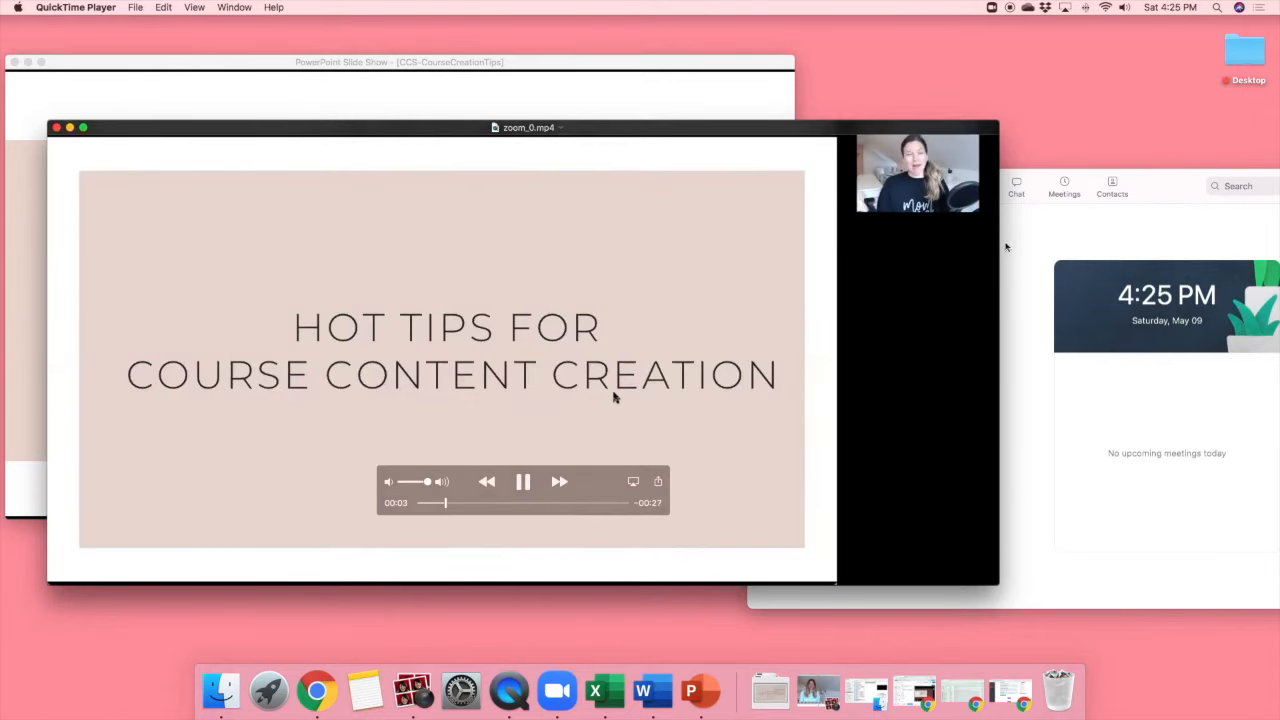
mouse_move(878, 466)
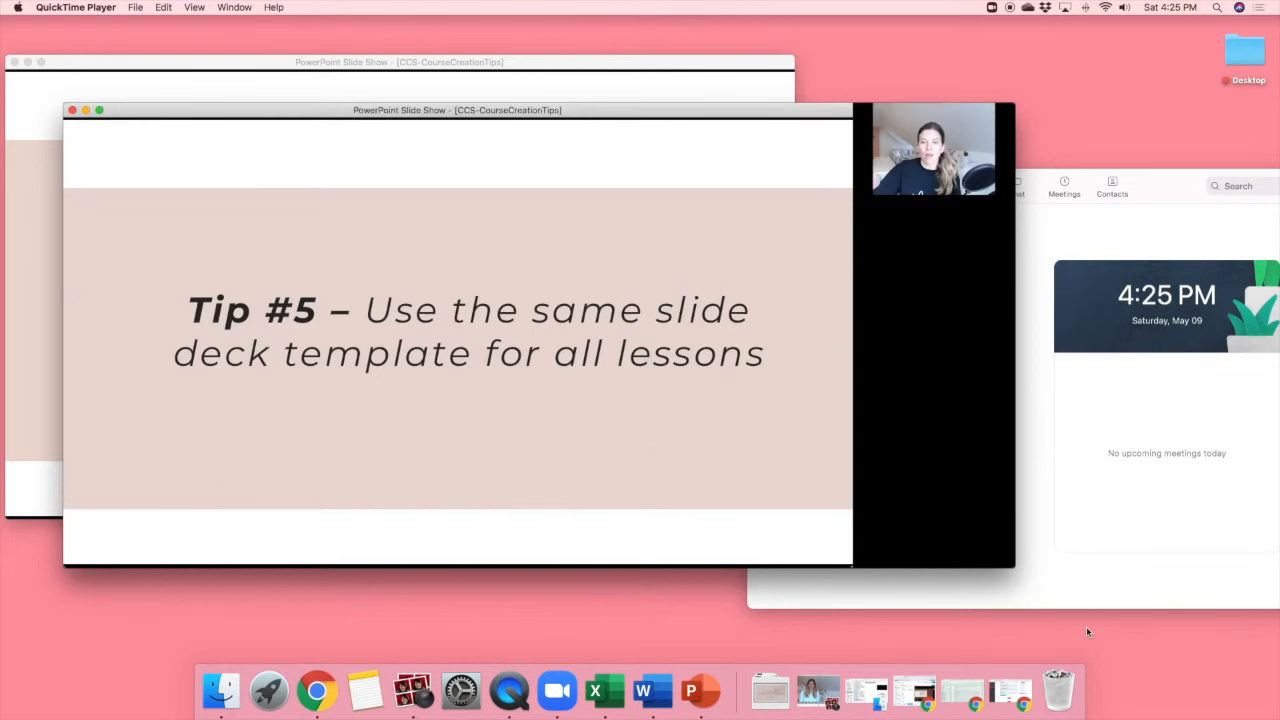
mouse_move(1198, 627)
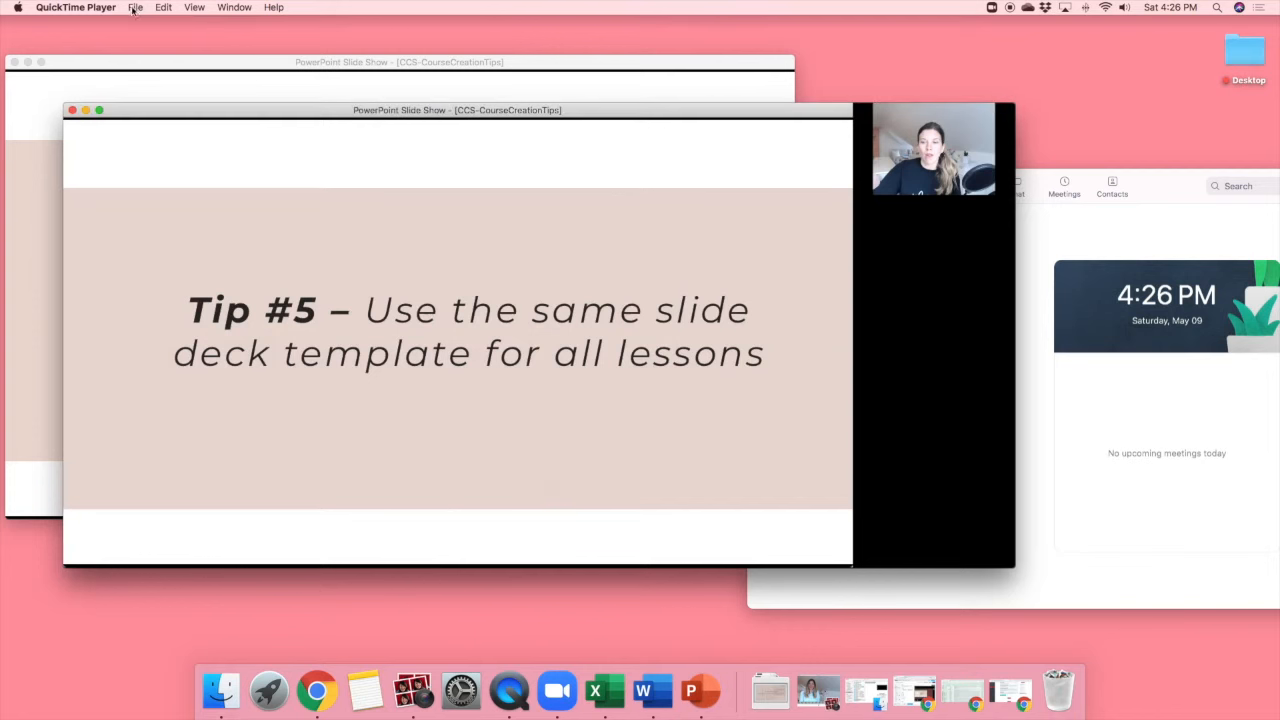
- Choose Edit > Trim after browsing the menus, and drag the trim end handle left
left_click(163, 7)
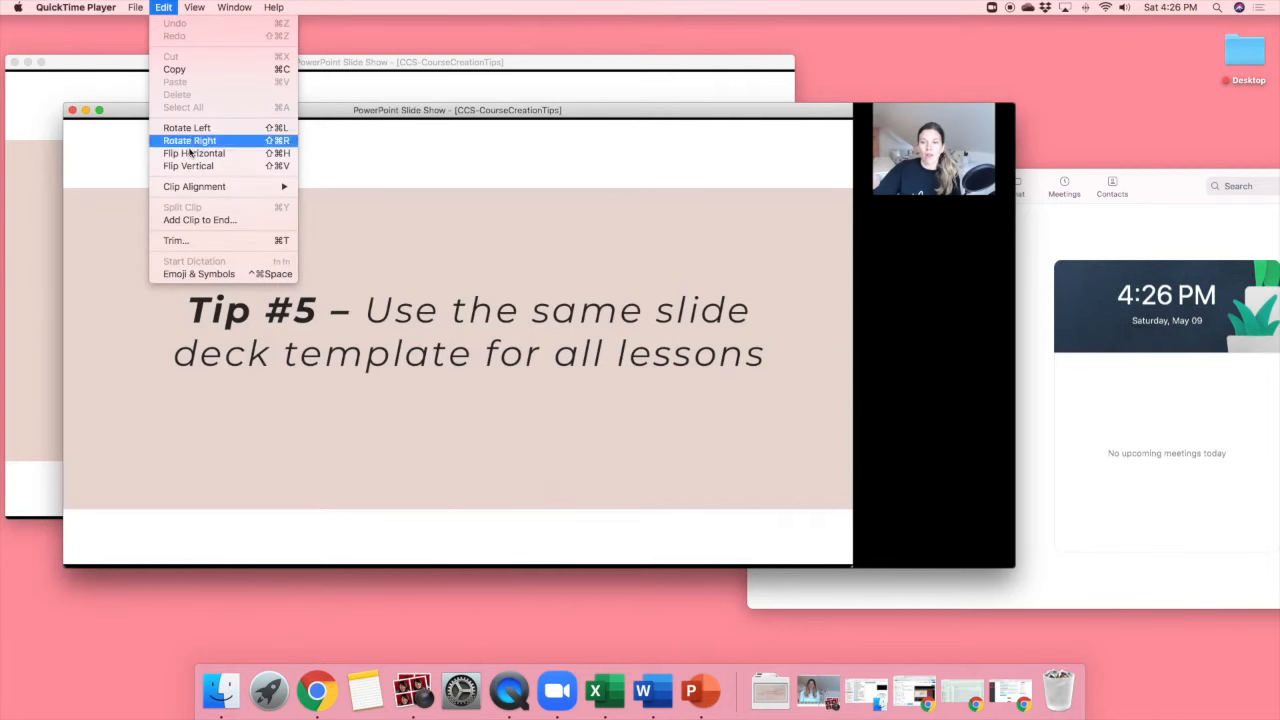
left_click(75, 7)
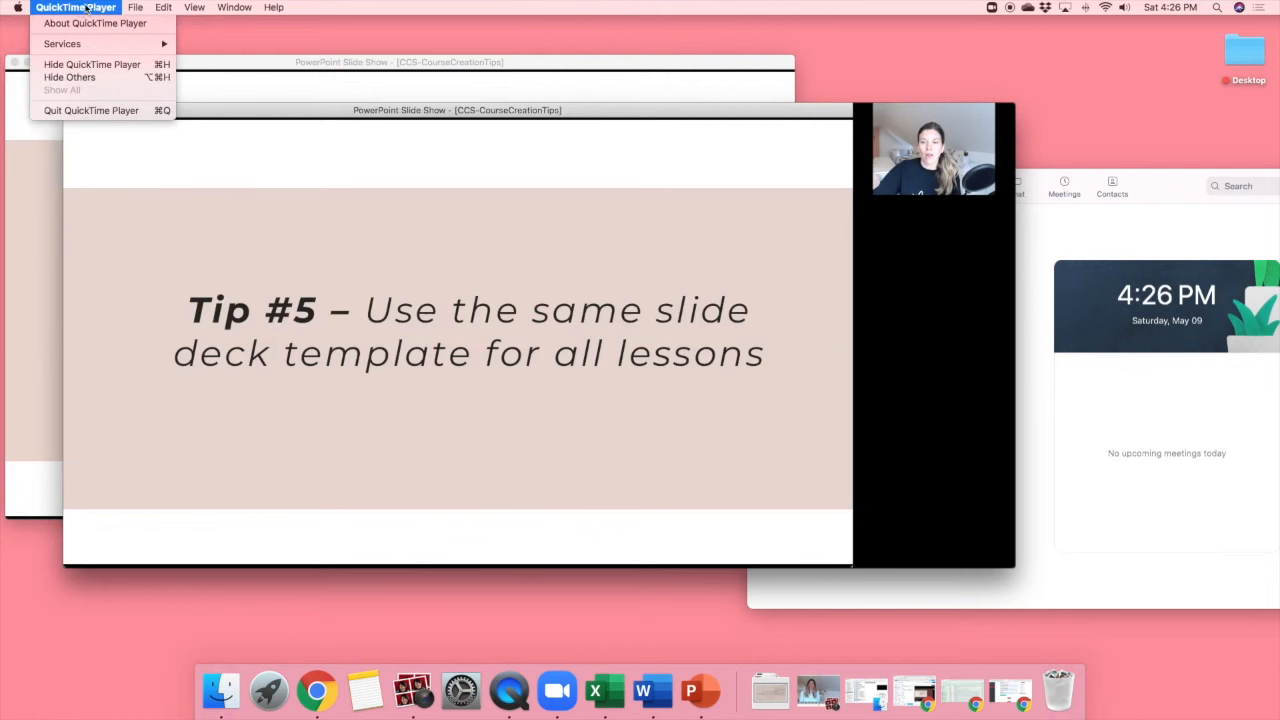
left_click(163, 8)
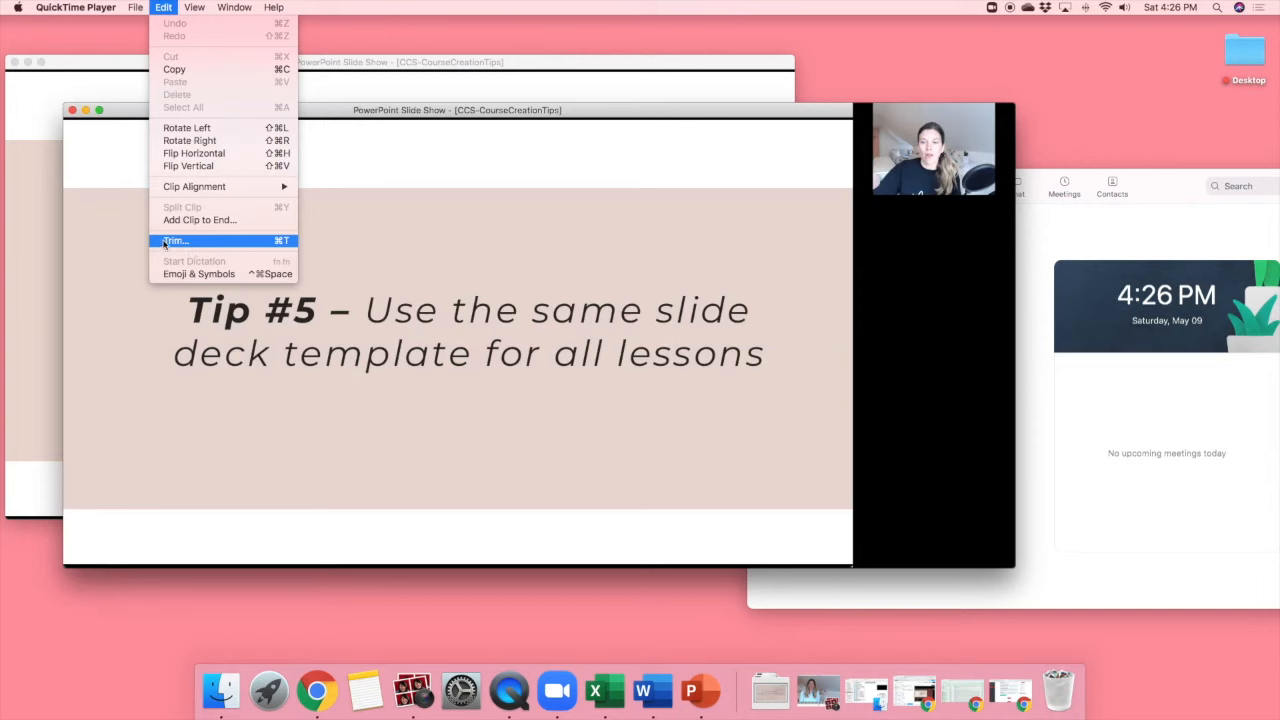
left_click(175, 240)
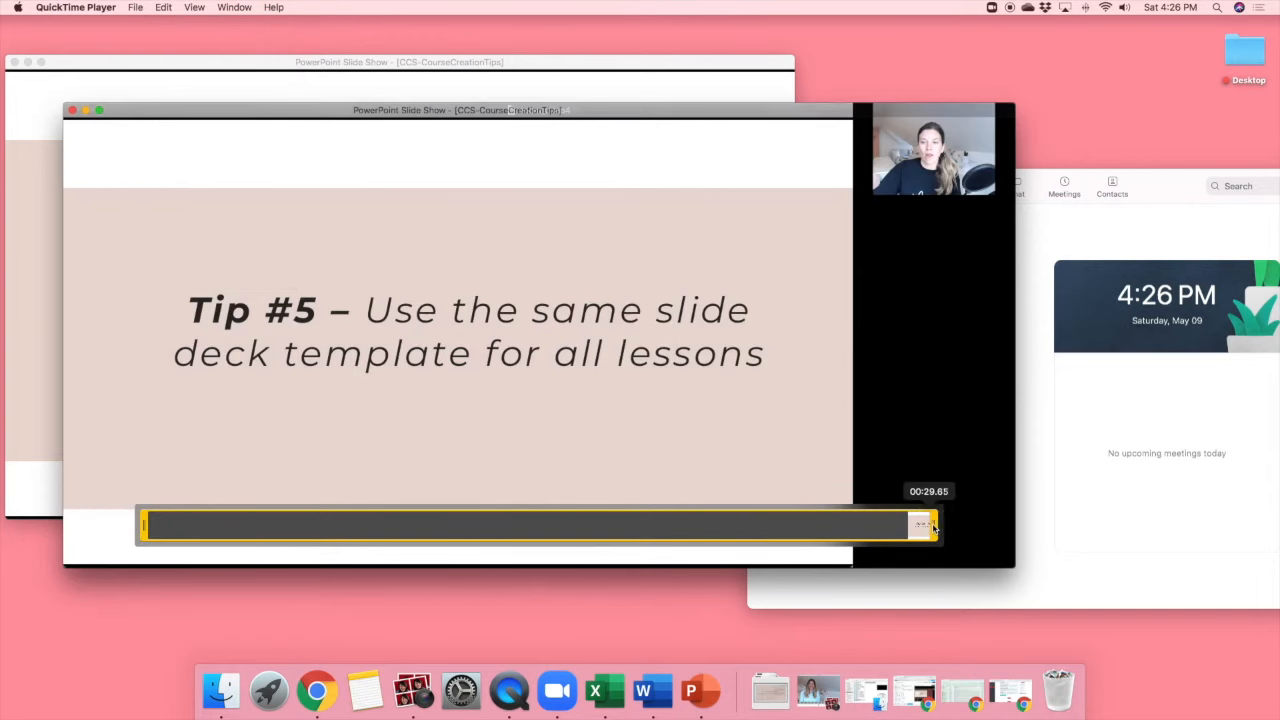
left_click_drag(920, 525, 800, 525)
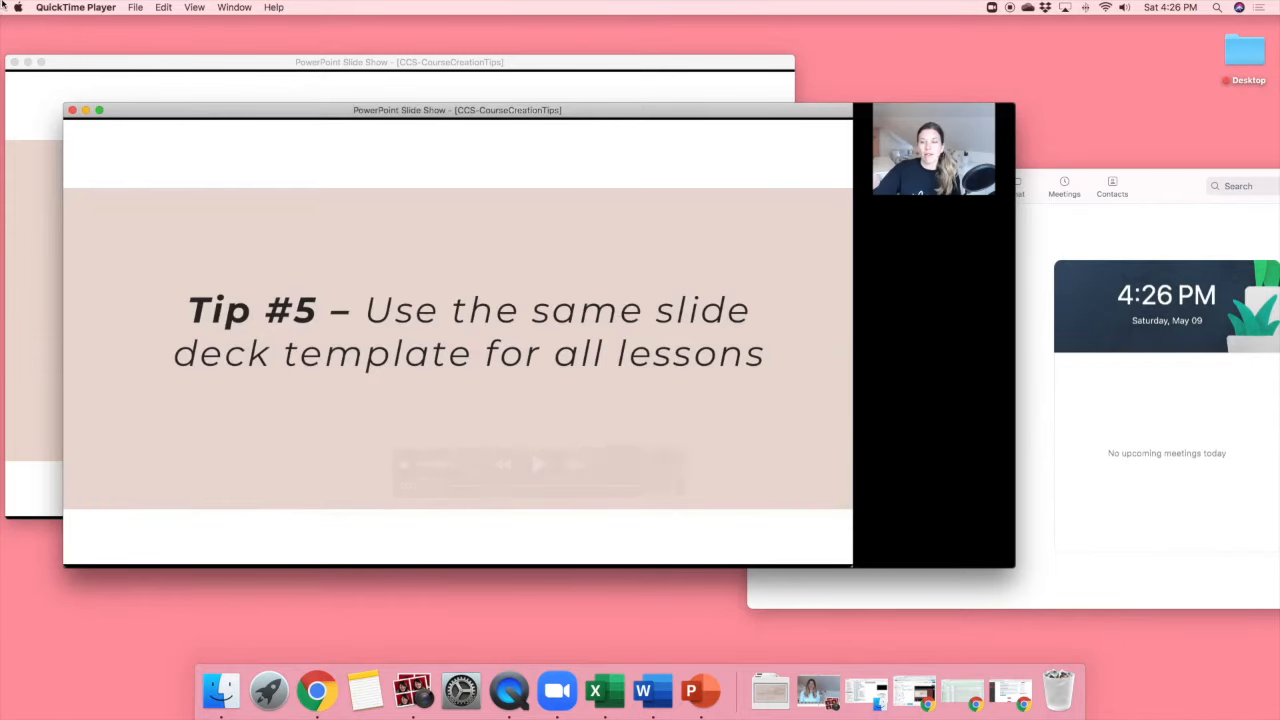
left_click(135, 8)
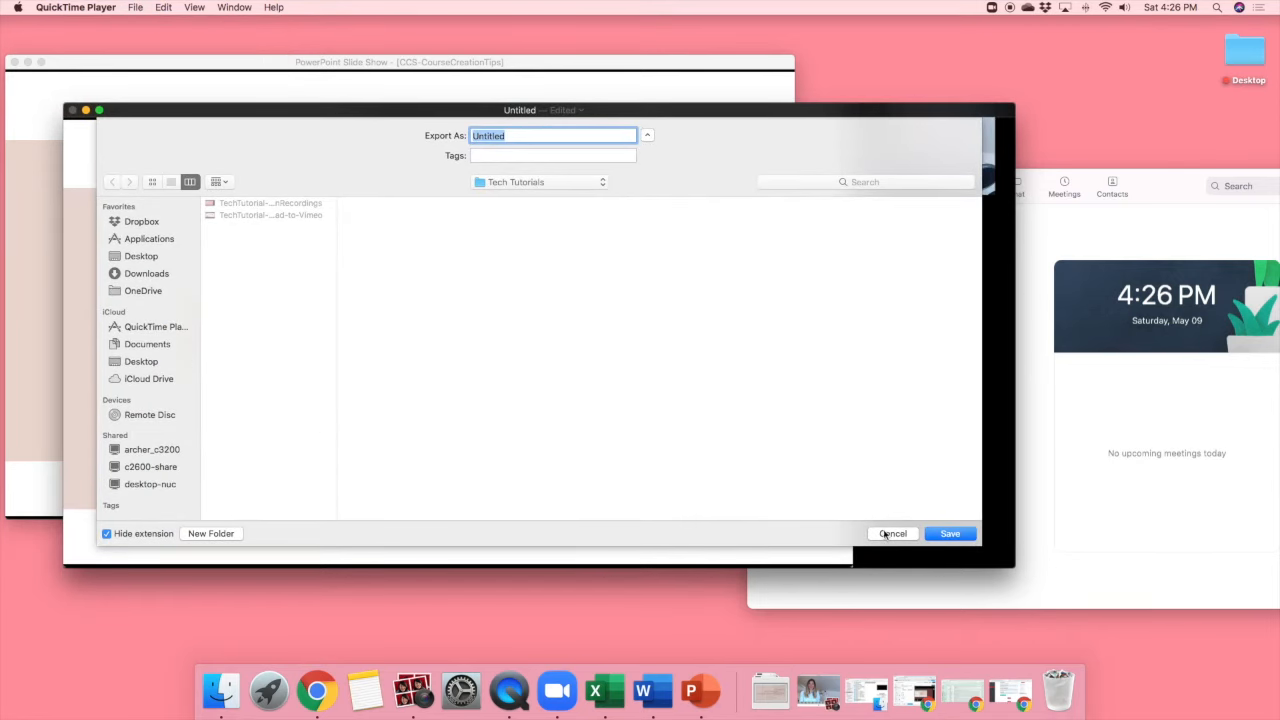
mouse_move(921, 320)
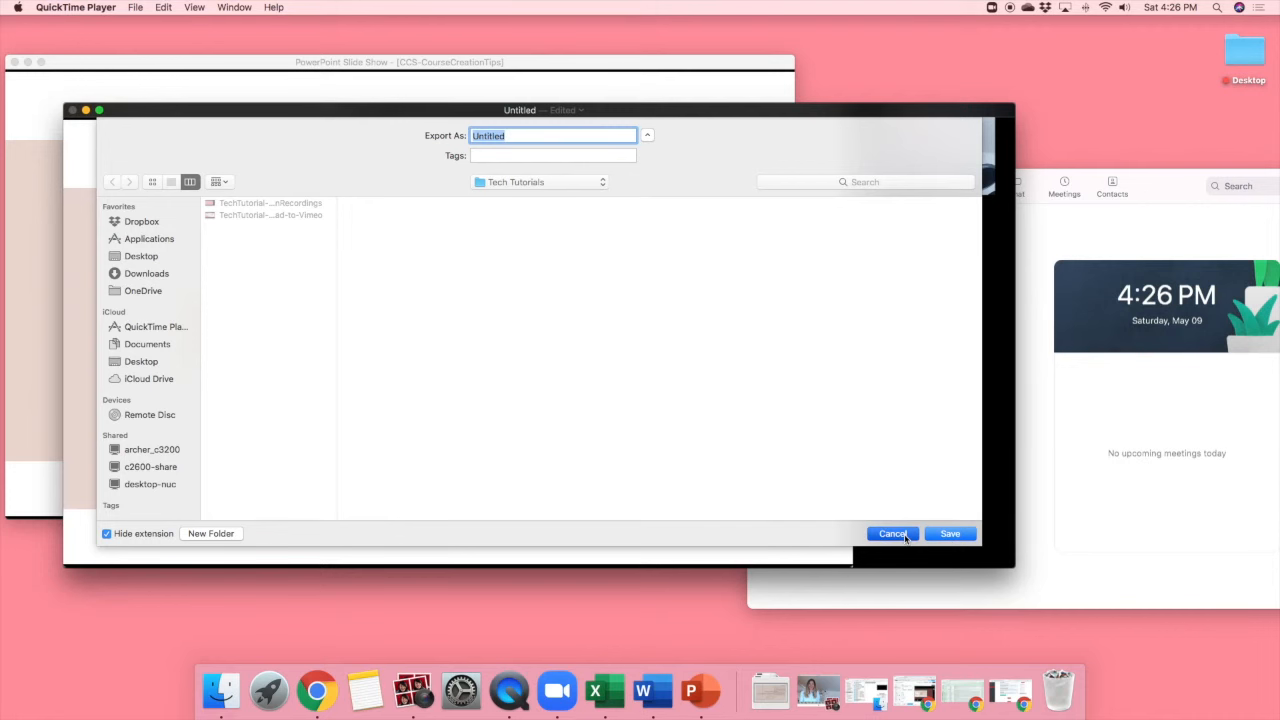
left_click(892, 533)
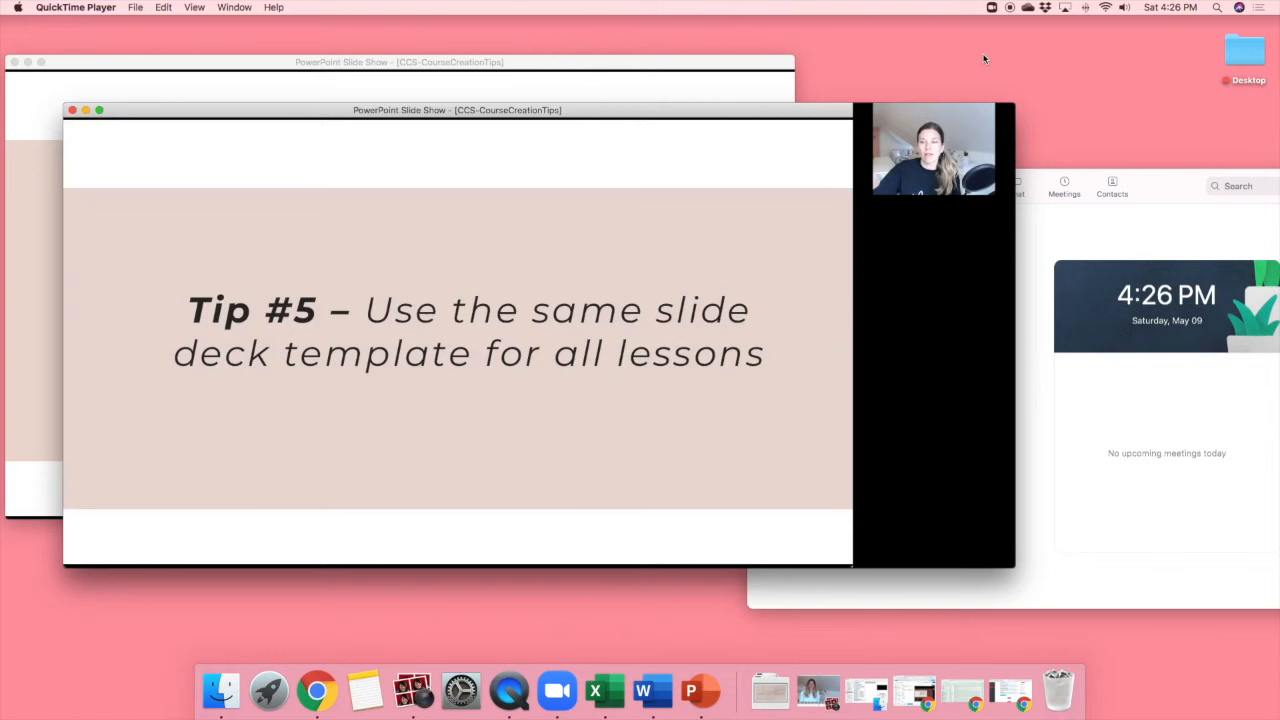
mouse_move(1006, 20)
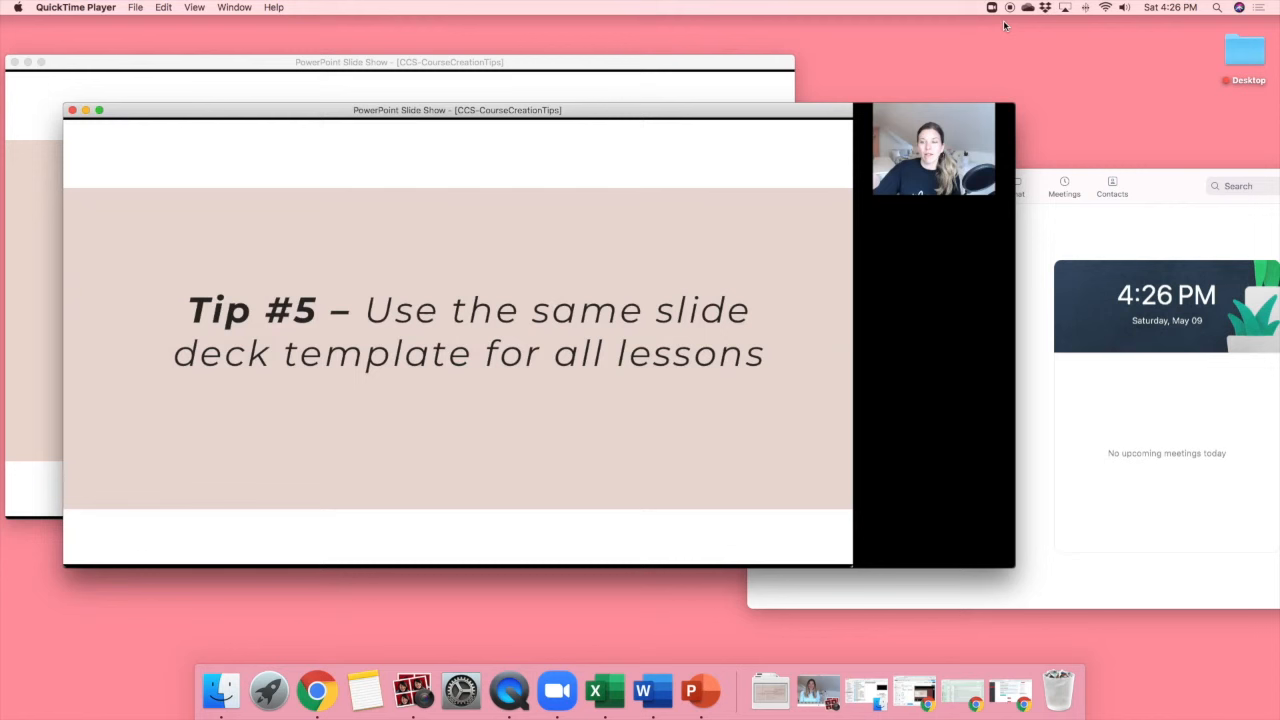
mouse_move(1084, 82)
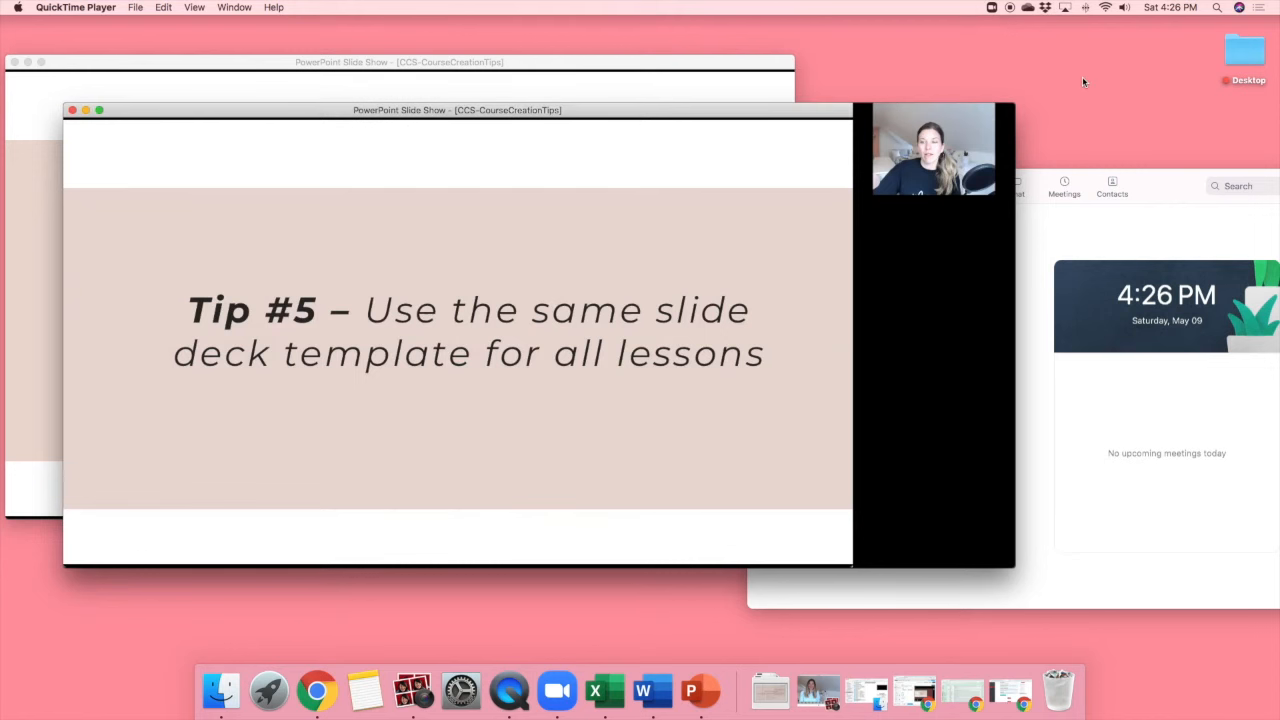